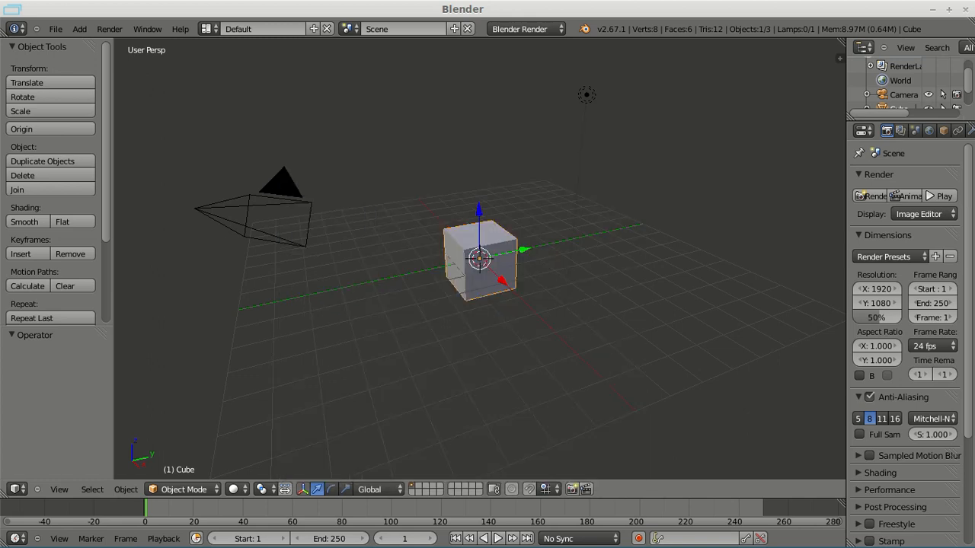
Set the resolution scale to 100% and frame rate to 30 fps, viewing through the camera
{"action": "left_click", "coordinate": [877, 317]}
{"action": "type", "text": "100"}
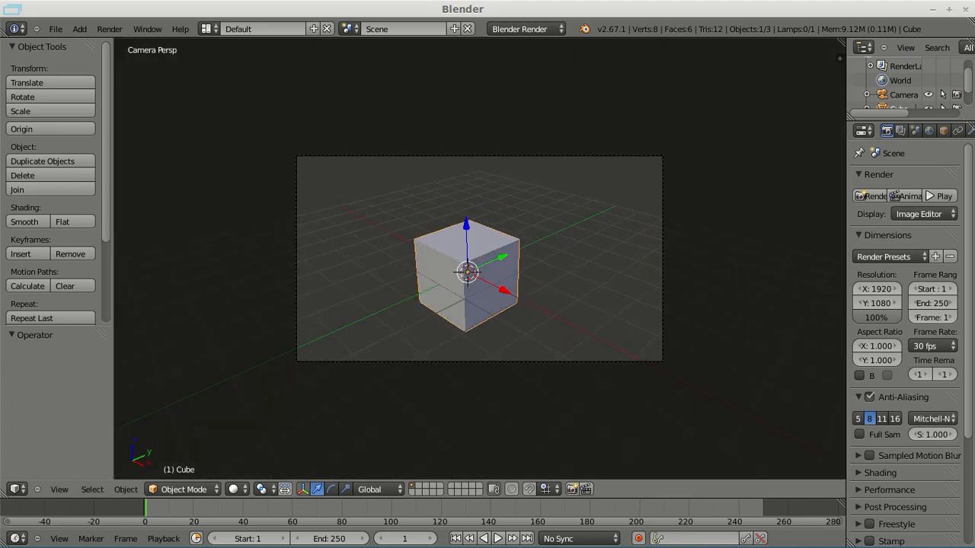
{"action": "left_click", "coordinate": [868, 196]}
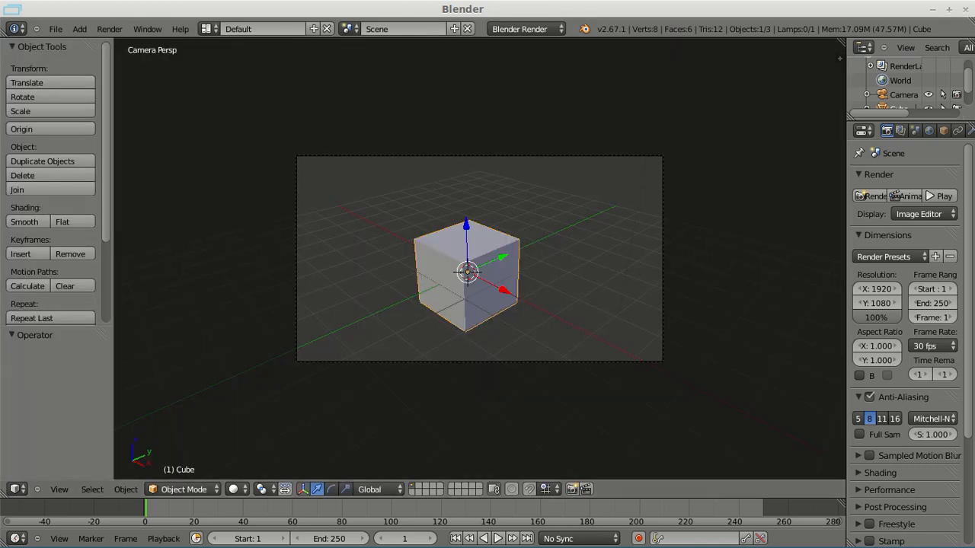
Switch to the Motion Tracking layout and load 00006.MTS from the RawFootage folder
{"action": "left_click", "coordinate": [263, 29]}
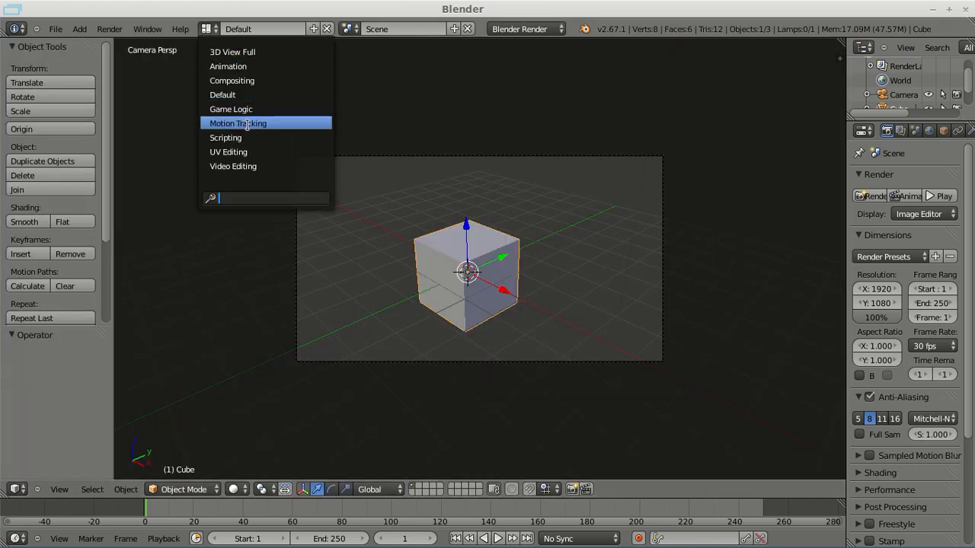
{"action": "left_click", "coordinate": [238, 122]}
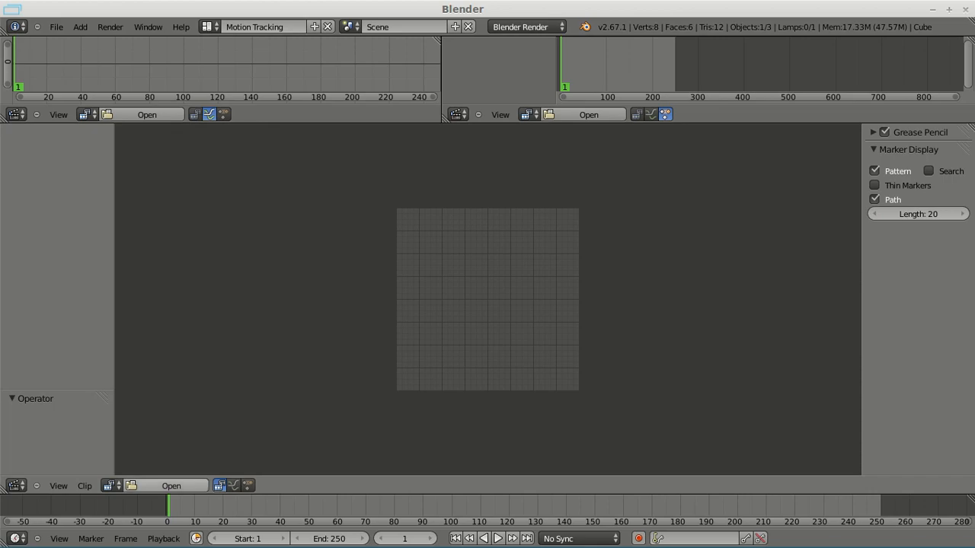
{"action": "left_click", "coordinate": [171, 486]}
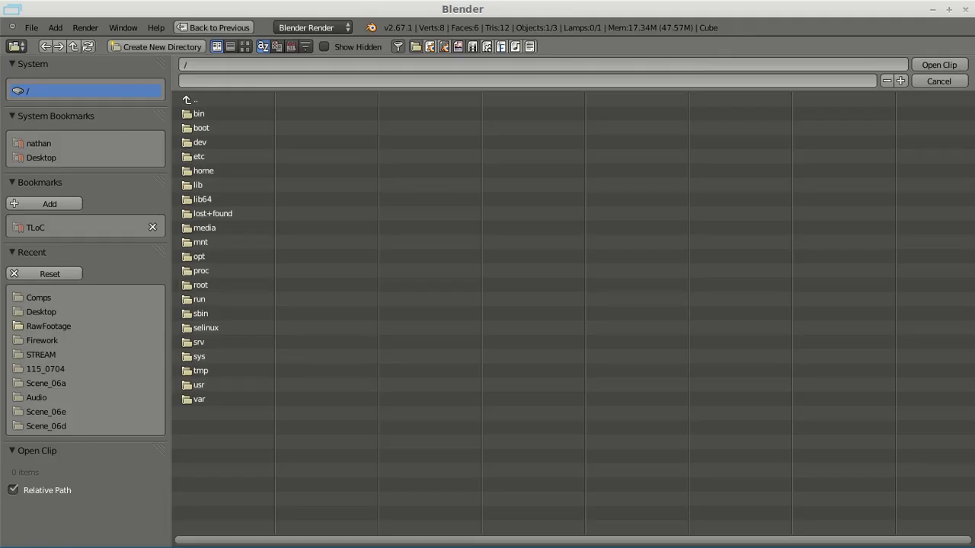
{"action": "left_click", "coordinate": [48, 326]}
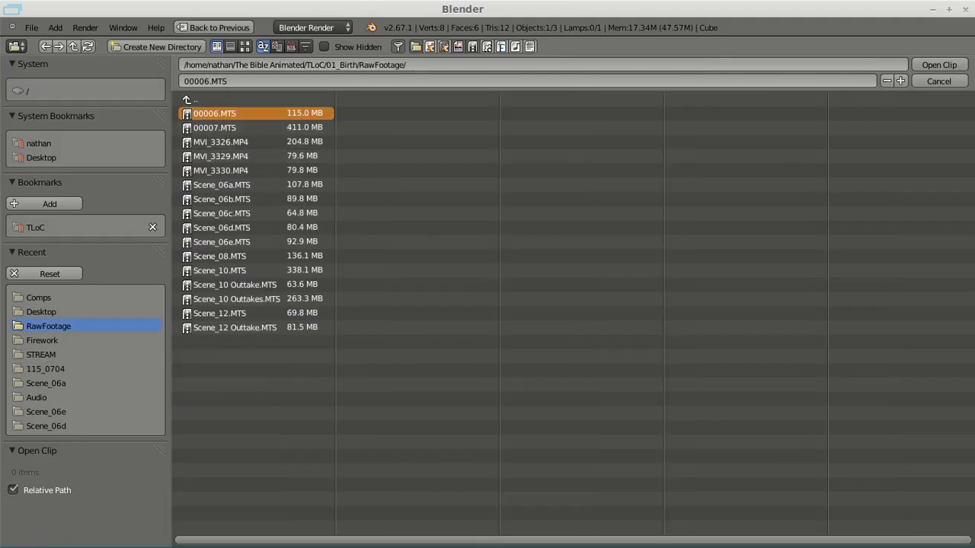
{"action": "left_click", "coordinate": [246, 46]}
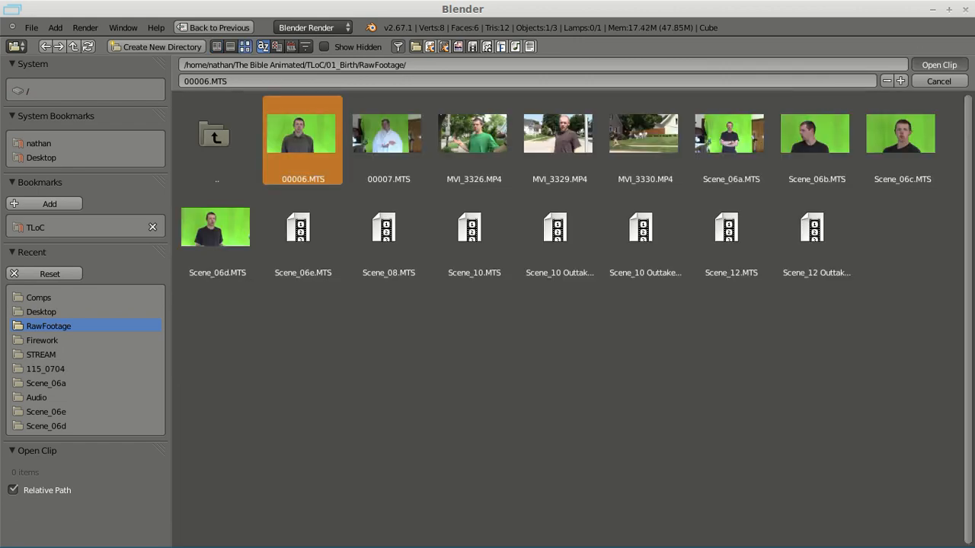
{"action": "left_click", "coordinate": [938, 64]}
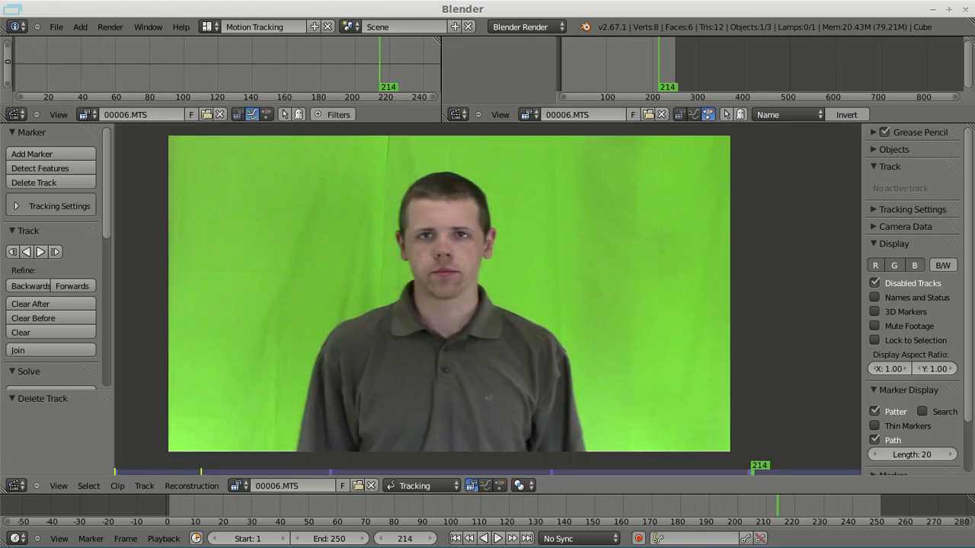
{"action": "left_click", "coordinate": [414, 486]}
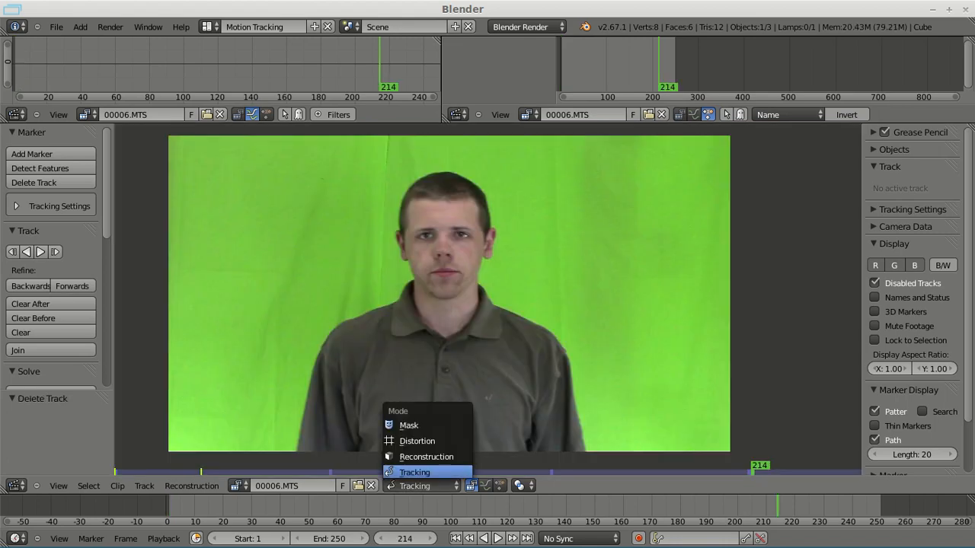
Put the clip editor in Mask mode, outline the man, then switch to the Compositing layout
{"action": "left_click", "coordinate": [409, 425]}
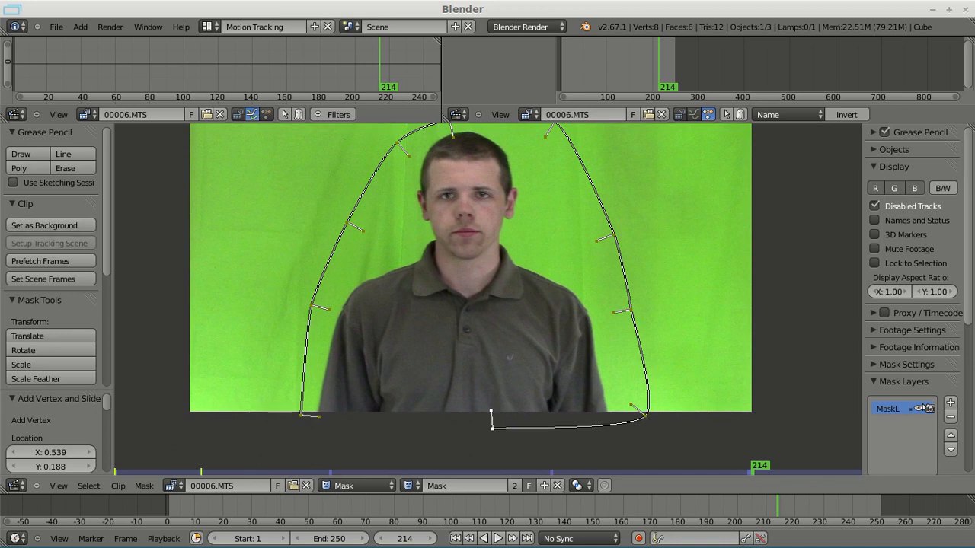
{"action": "scroll", "scroll_direction": "down", "scroll_amount": 3}
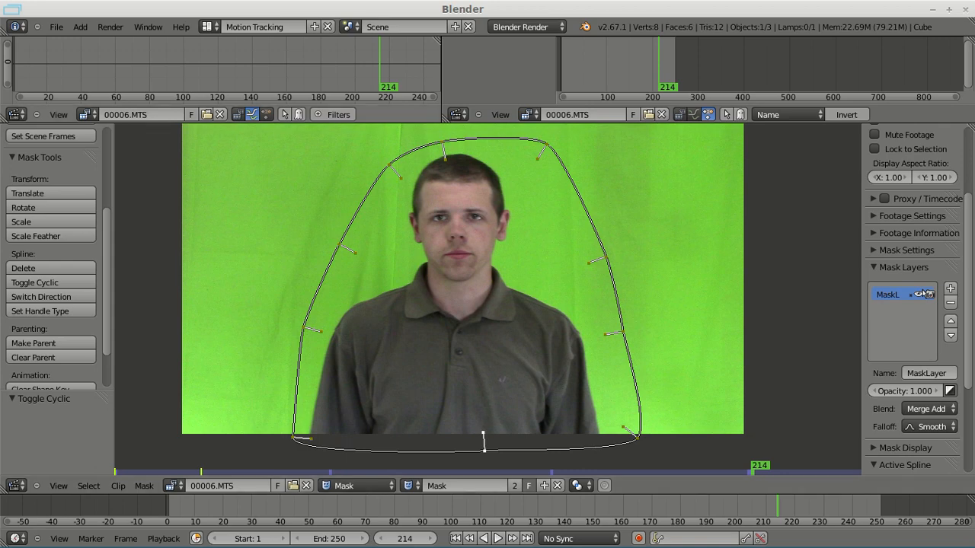
{"action": "left_click", "coordinate": [263, 26]}
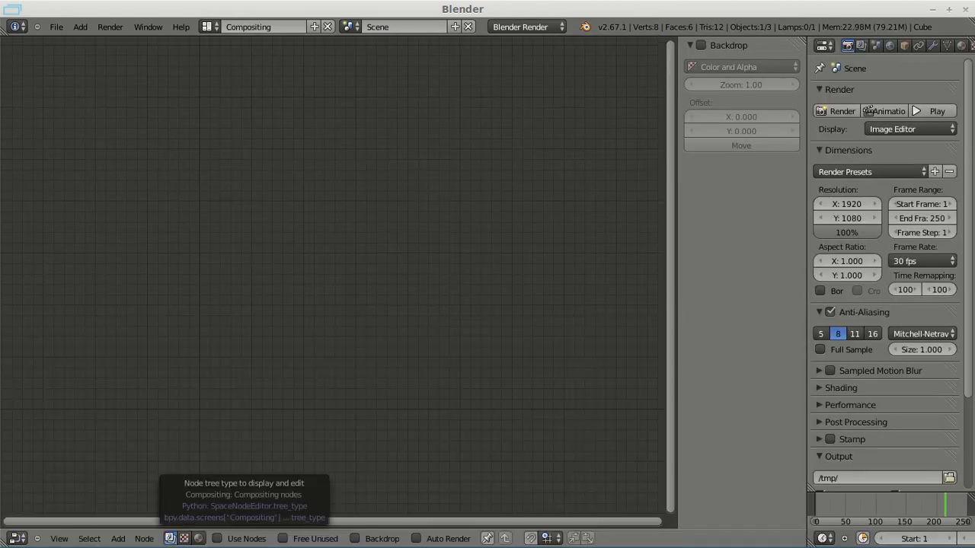
Enable Use Nodes, spread Render Layers and Composite apart, and add a Viewer node with backdrop
{"action": "left_click", "coordinate": [218, 538]}
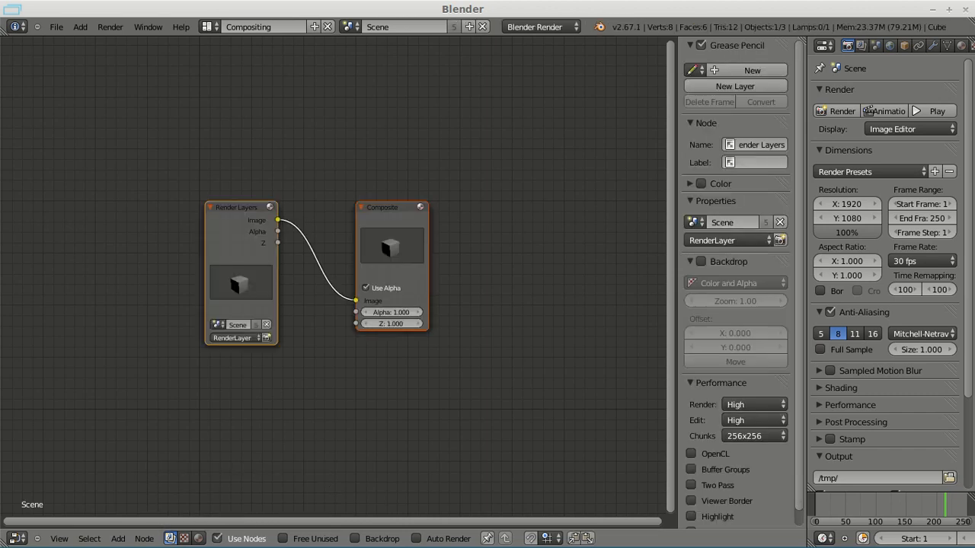
{"action": "left_click_drag", "start_coordinate": [240, 207], "coordinate": [93, 94]}
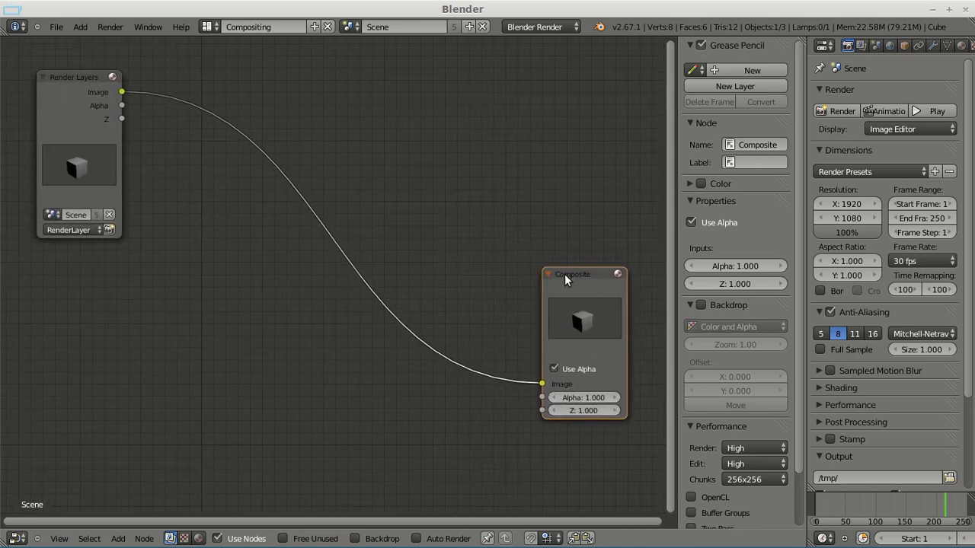
{"action": "left_click", "coordinate": [118, 538]}
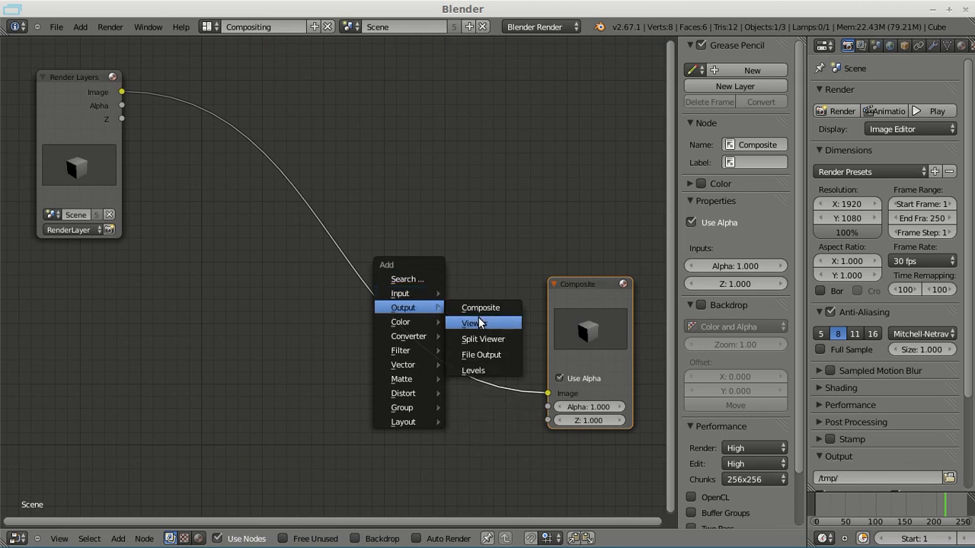
{"action": "left_click", "coordinate": [470, 323]}
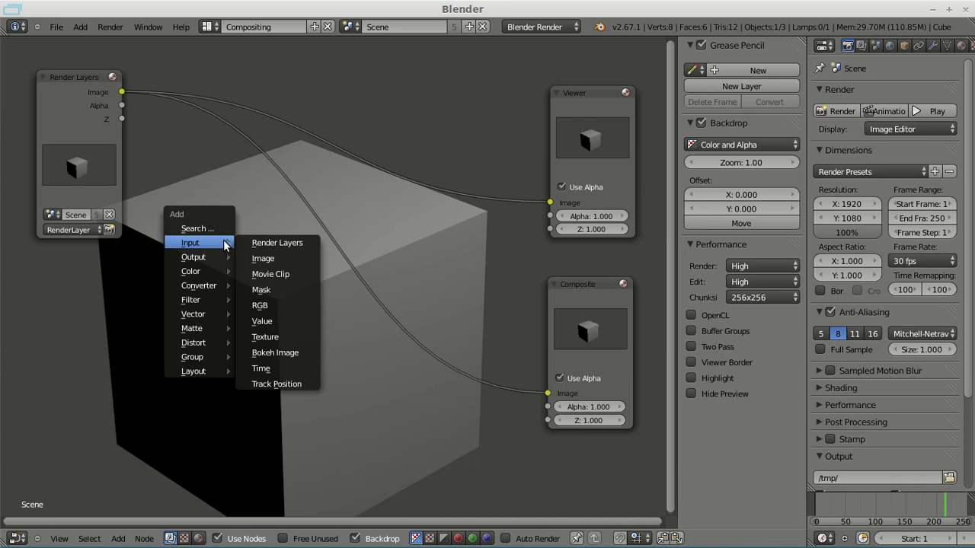
Add an Image input node and load 00006.MTS from RawFootage into it
{"action": "left_click", "coordinate": [262, 259]}
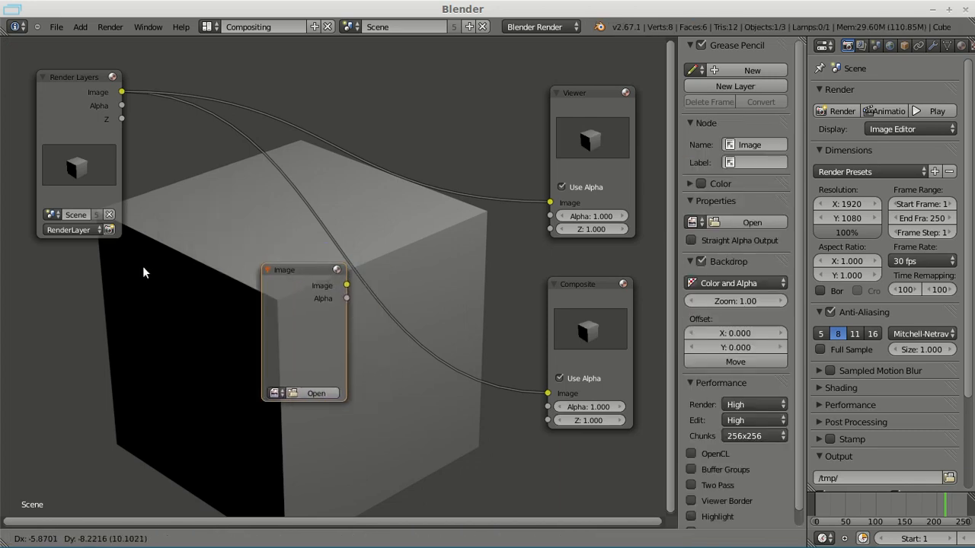
{"action": "left_click", "coordinate": [315, 393]}
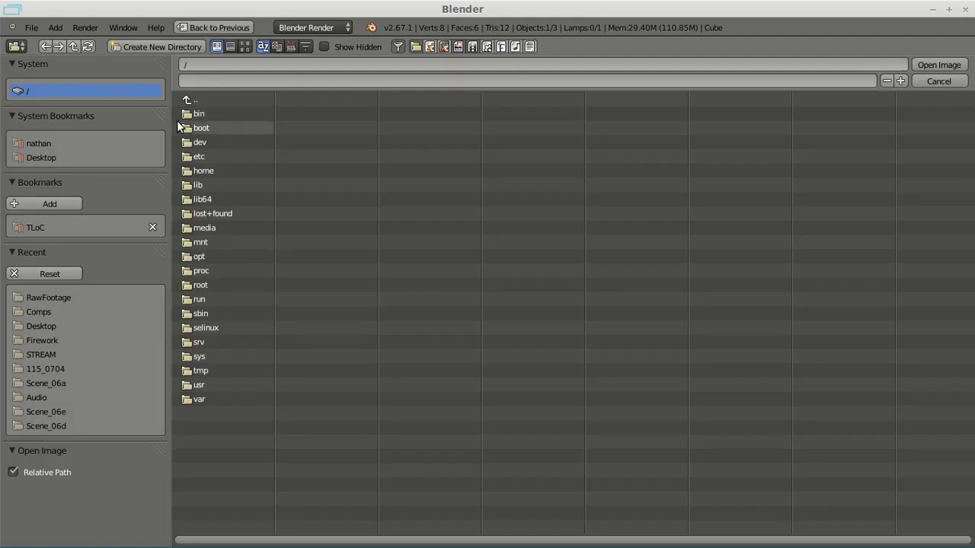
{"action": "mouse_move", "coordinate": [138, 133]}
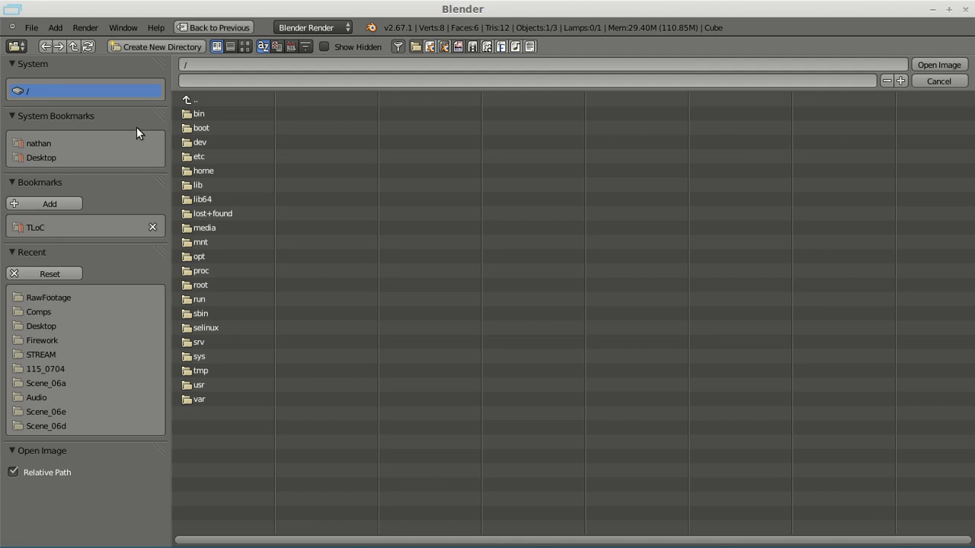
{"action": "left_click", "coordinate": [48, 297]}
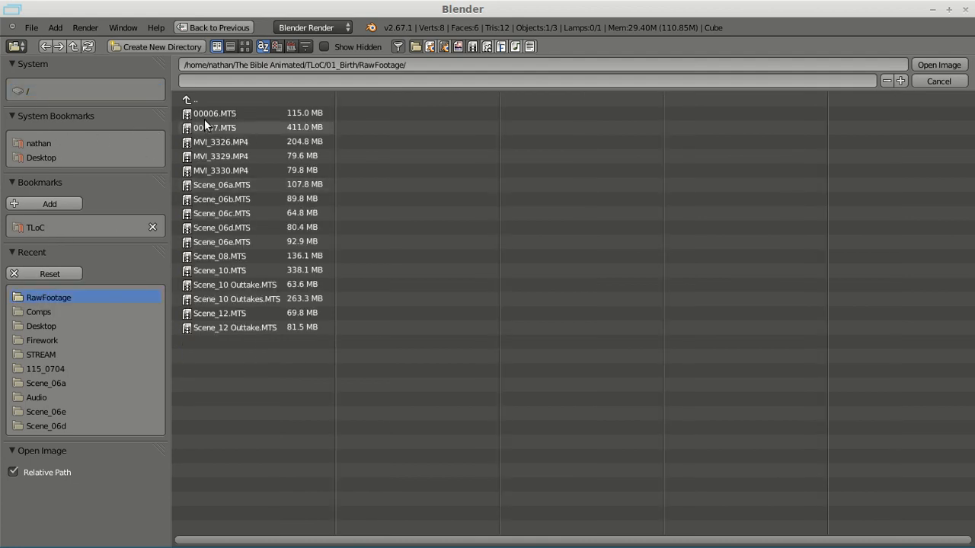
{"action": "left_click", "coordinate": [214, 113]}
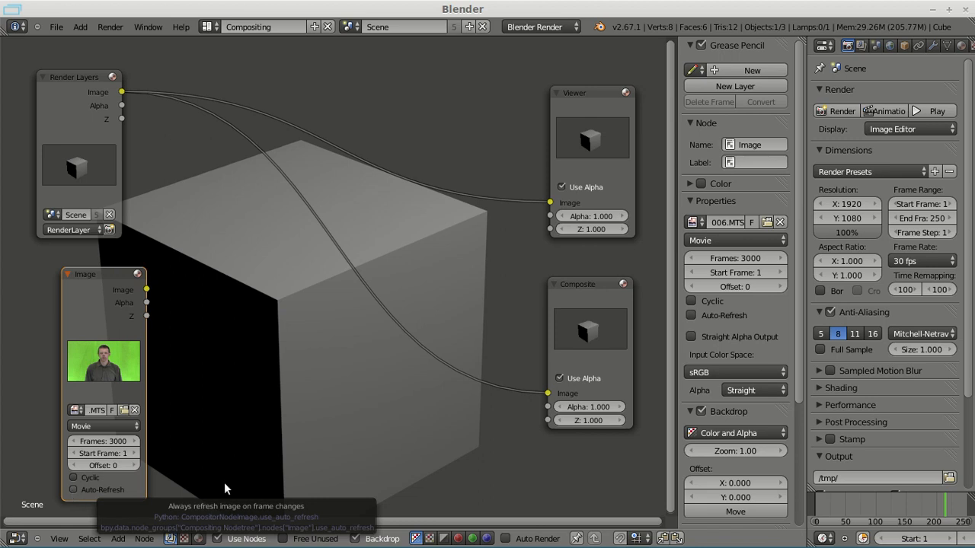
{"action": "mouse_move", "coordinate": [895, 507]}
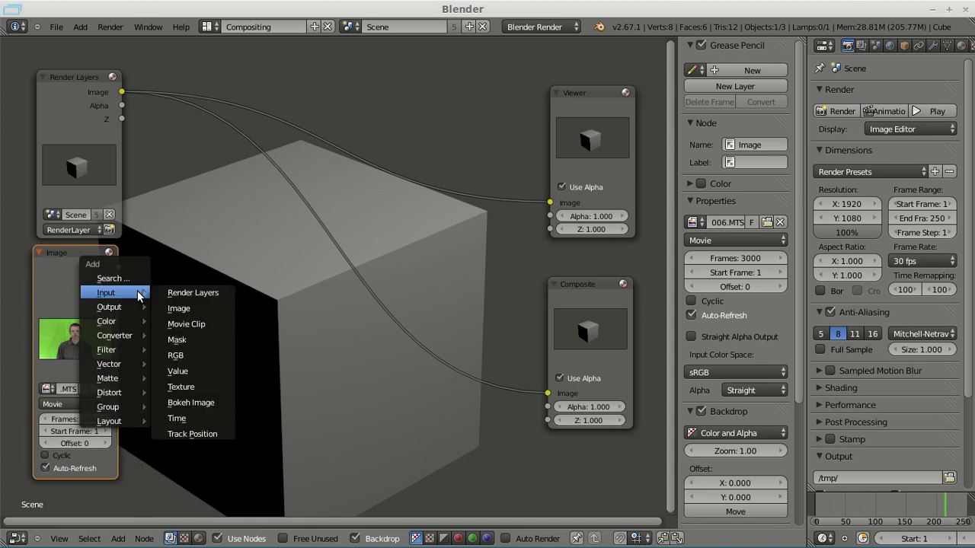
{"action": "mouse_move", "coordinate": [107, 321]}
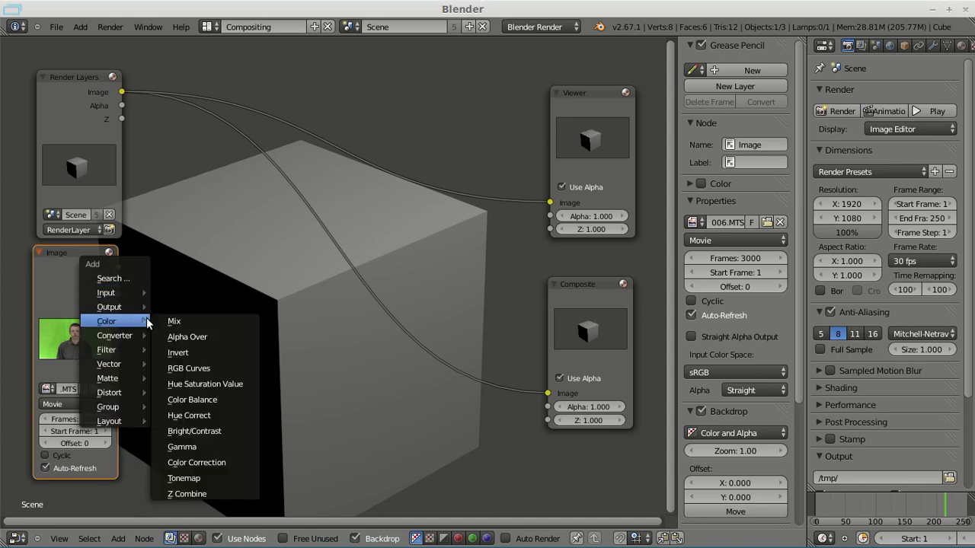
Add a Mix node to the compositing tree to combine keyed footage with the background
{"action": "left_click", "coordinate": [173, 321]}
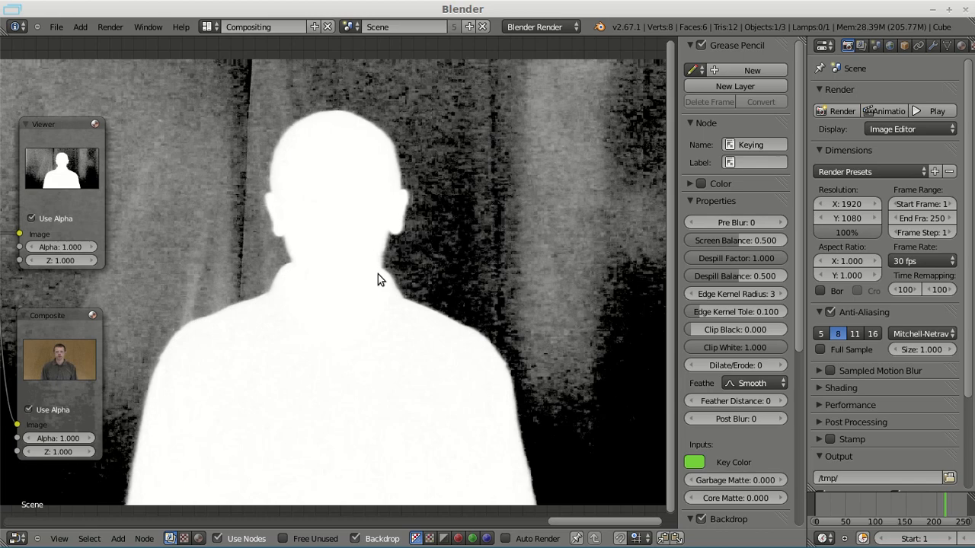
{"action": "mouse_move", "coordinate": [373, 287]}
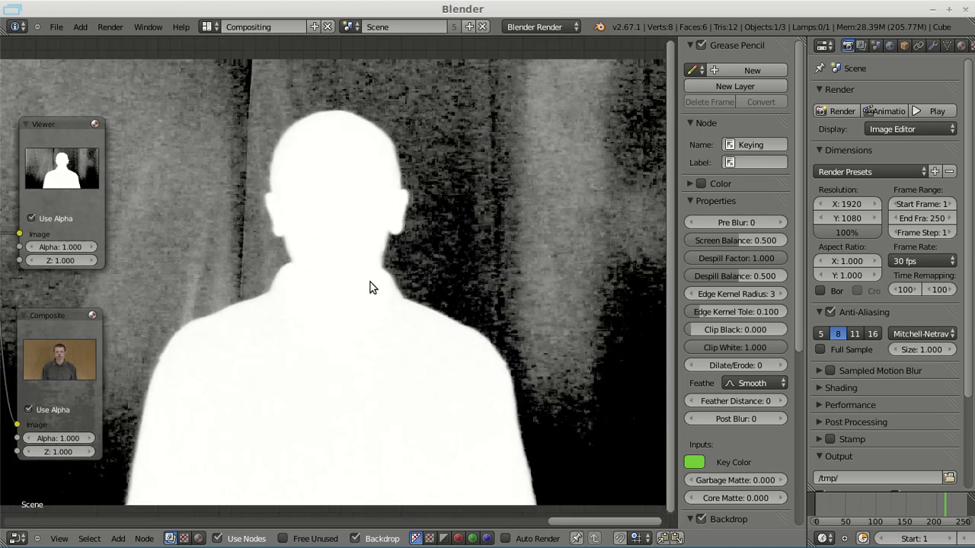
{"action": "mouse_move", "coordinate": [167, 208]}
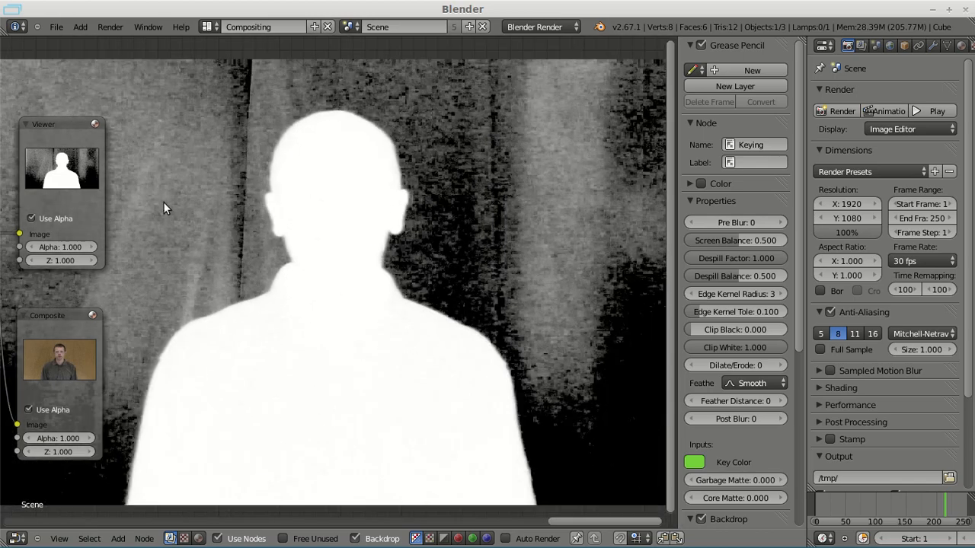
{"action": "mouse_move", "coordinate": [99, 263]}
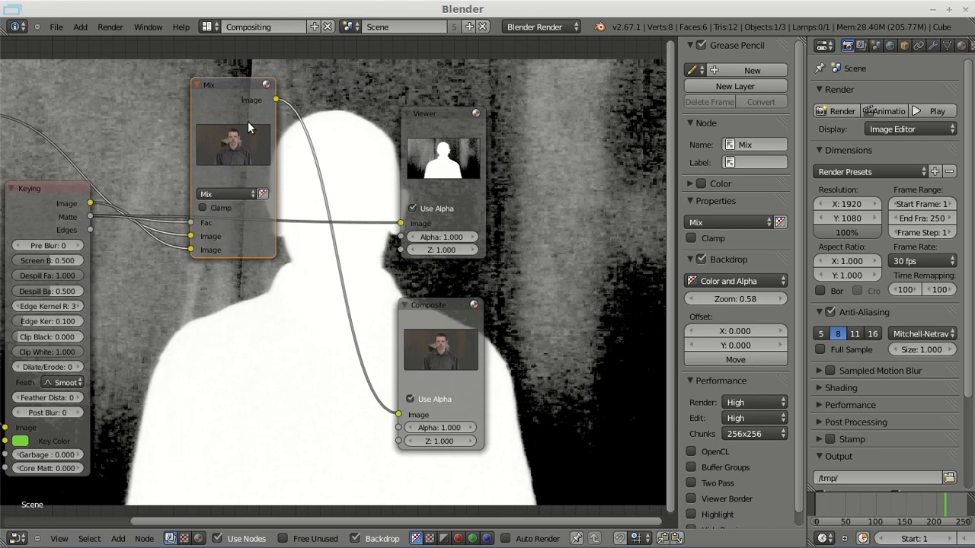
Select the Keying node and set Clip Black to 0.691 and Clip White to 0.676
{"action": "left_click", "coordinate": [30, 188]}
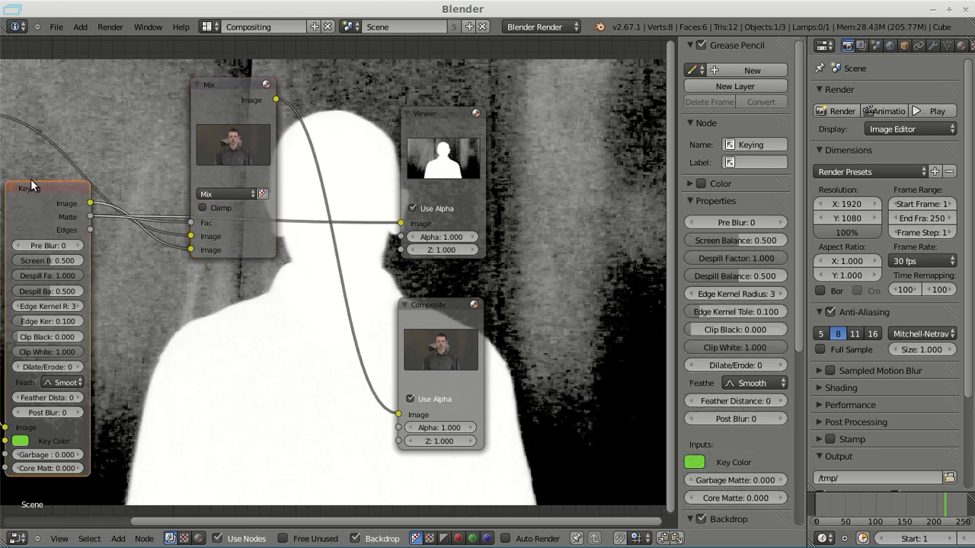
{"action": "mouse_move", "coordinate": [750, 382]}
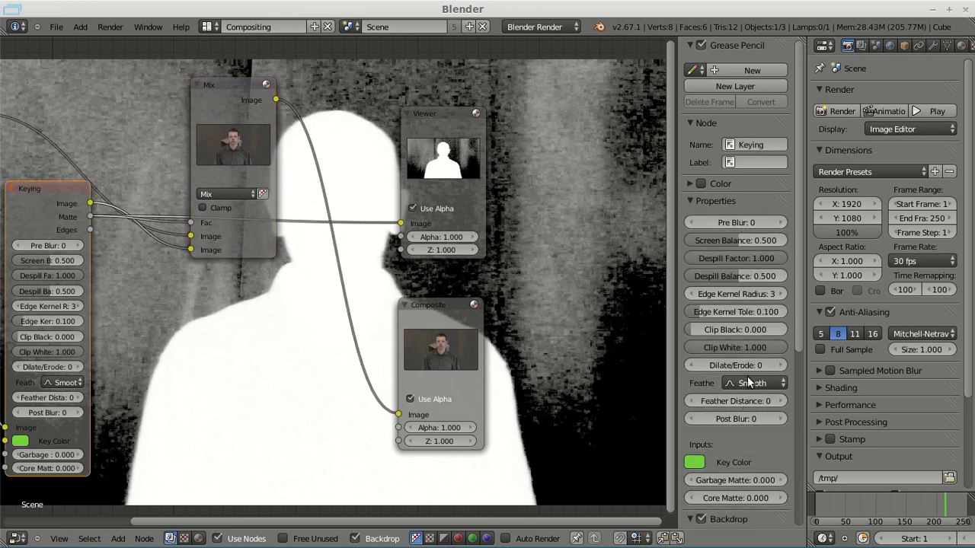
{"action": "mouse_move", "coordinate": [586, 192]}
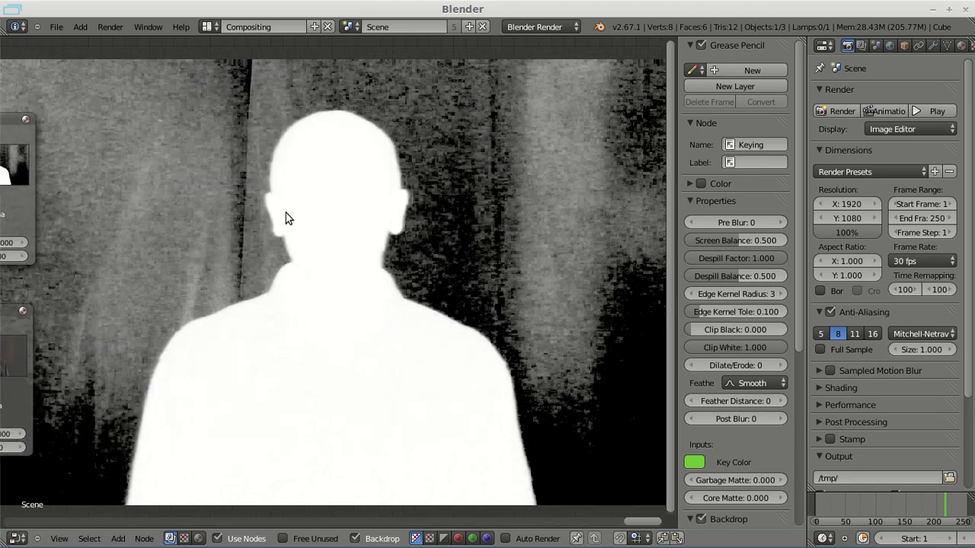
{"action": "mouse_move", "coordinate": [661, 282]}
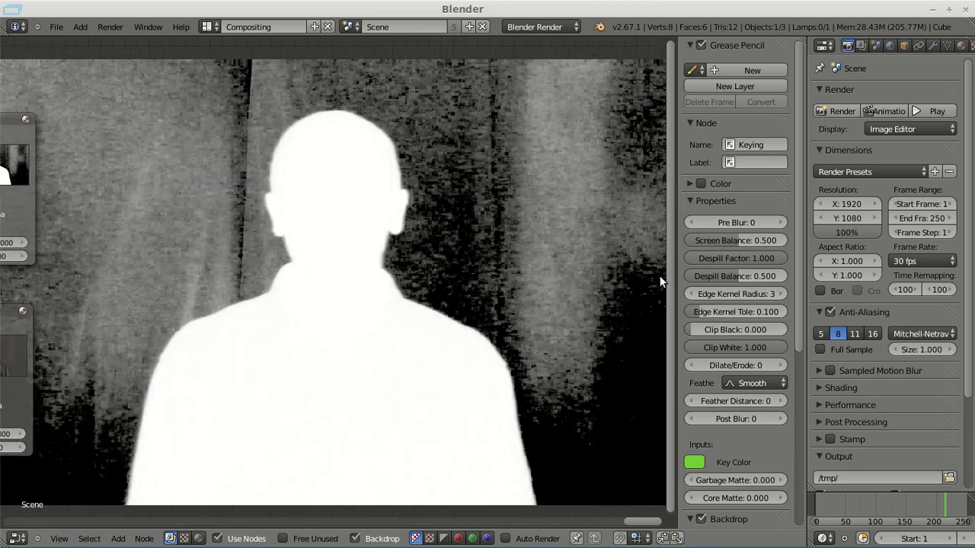
{"action": "mouse_move", "coordinate": [748, 358]}
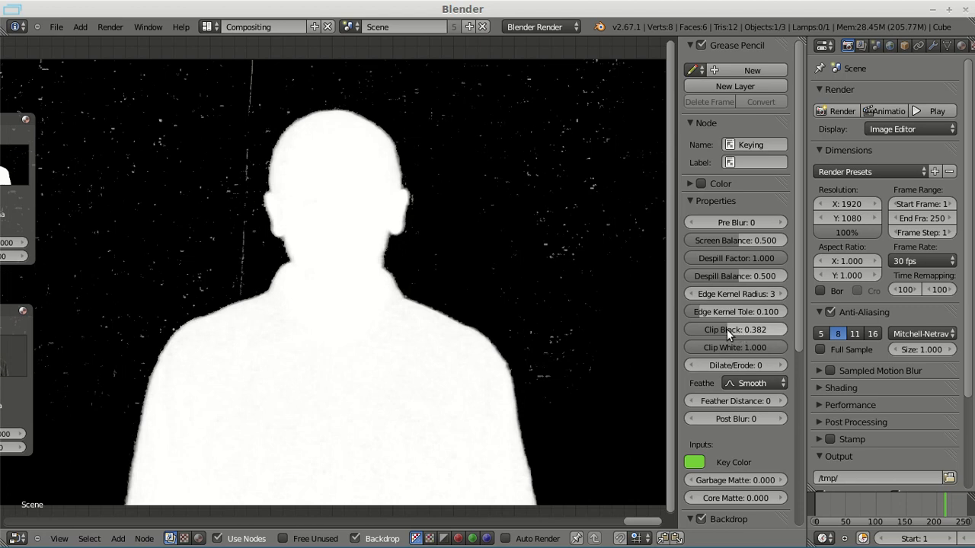
{"action": "mouse_move", "coordinate": [735, 346]}
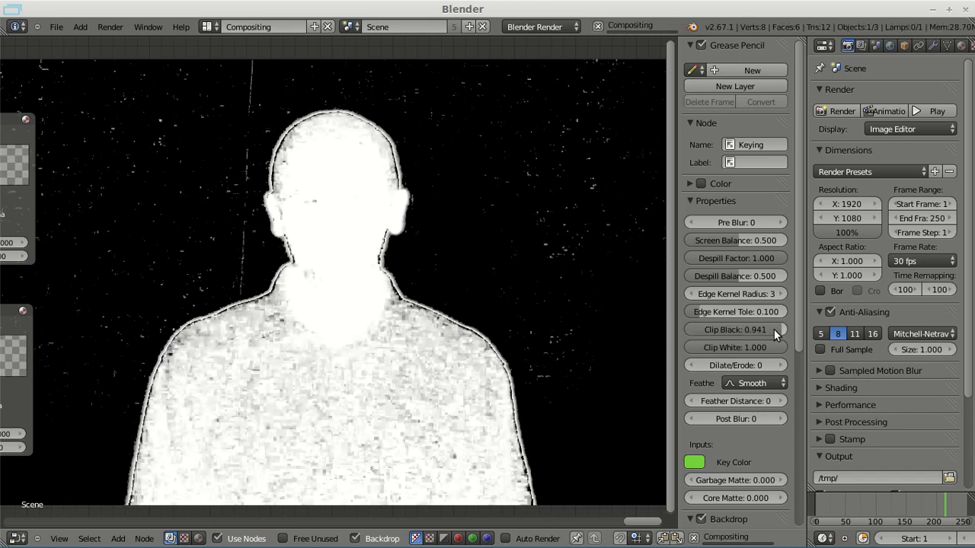
{"action": "left_click_drag", "start_coordinate": [762, 329], "coordinate": [735, 329]}
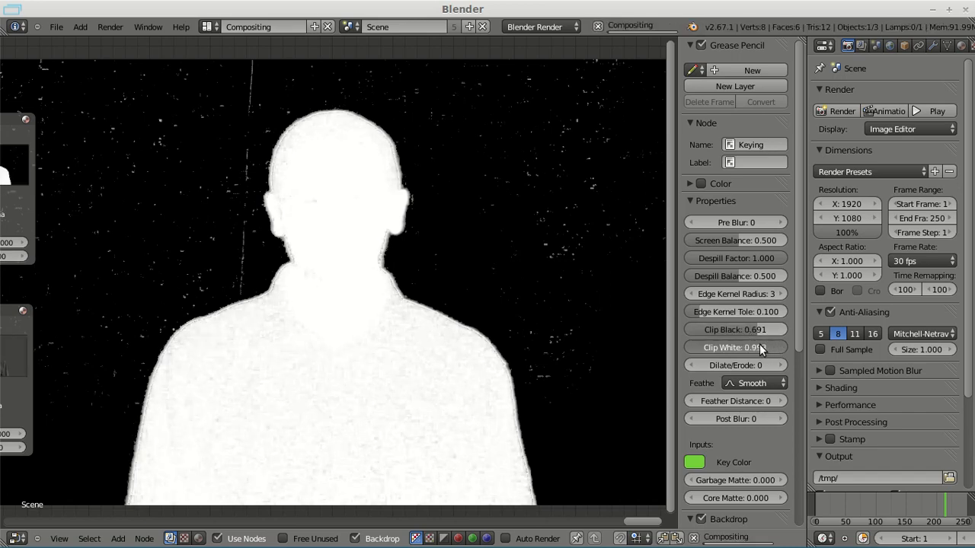
{"action": "left_click_drag", "start_coordinate": [754, 347], "coordinate": [728, 348]}
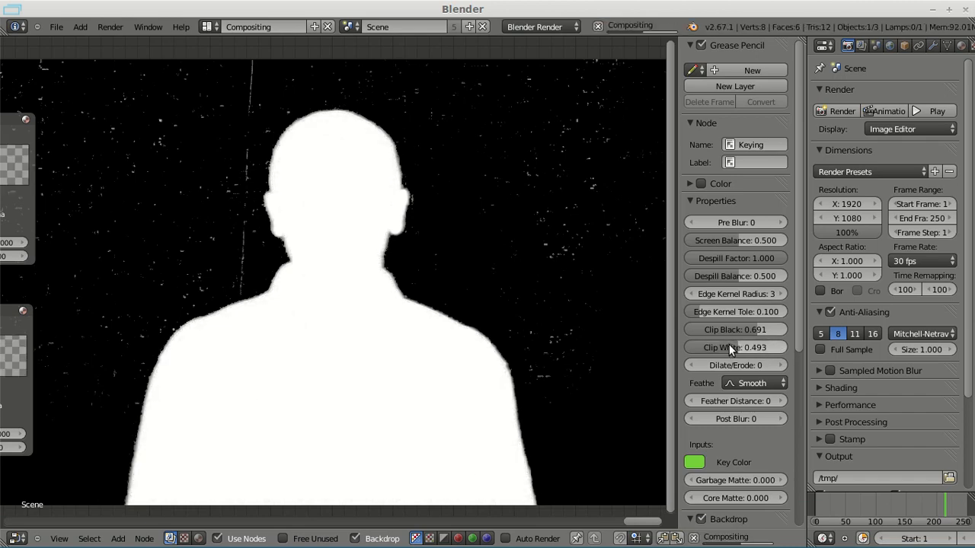
{"action": "mouse_move", "coordinate": [325, 177]}
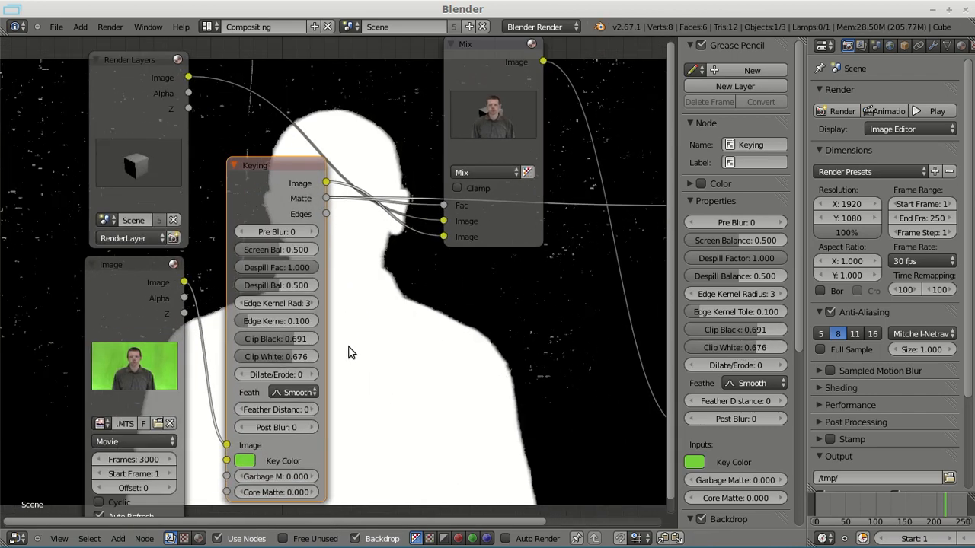
{"action": "left_click", "coordinate": [244, 461]}
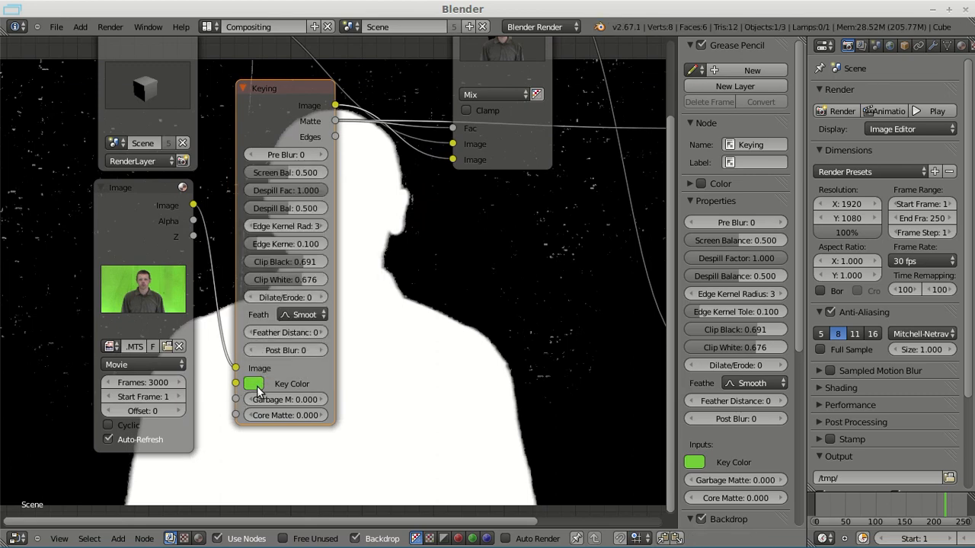
Inspect the Keying node's green key colour, then browse the Add menu's input nodes
{"action": "left_click", "coordinate": [254, 383]}
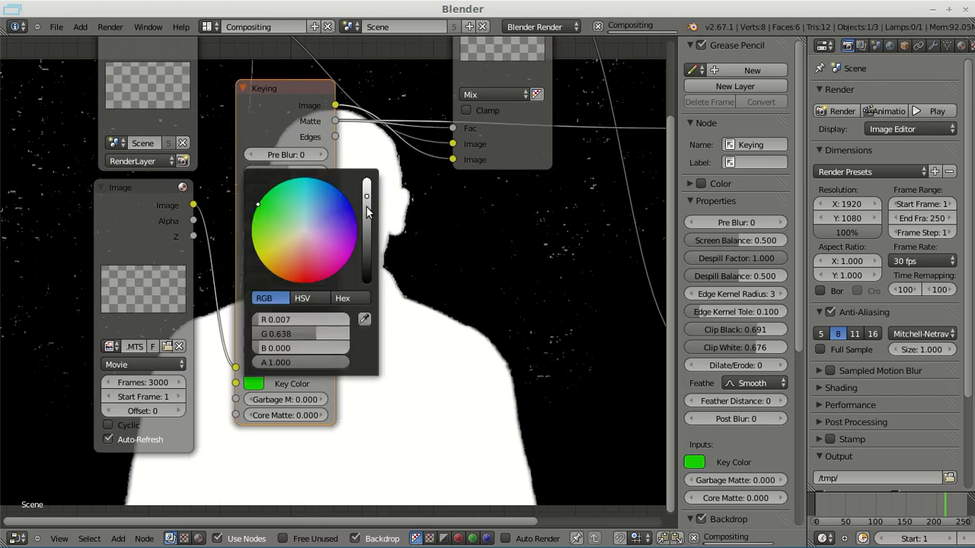
{"action": "left_click", "coordinate": [525, 304]}
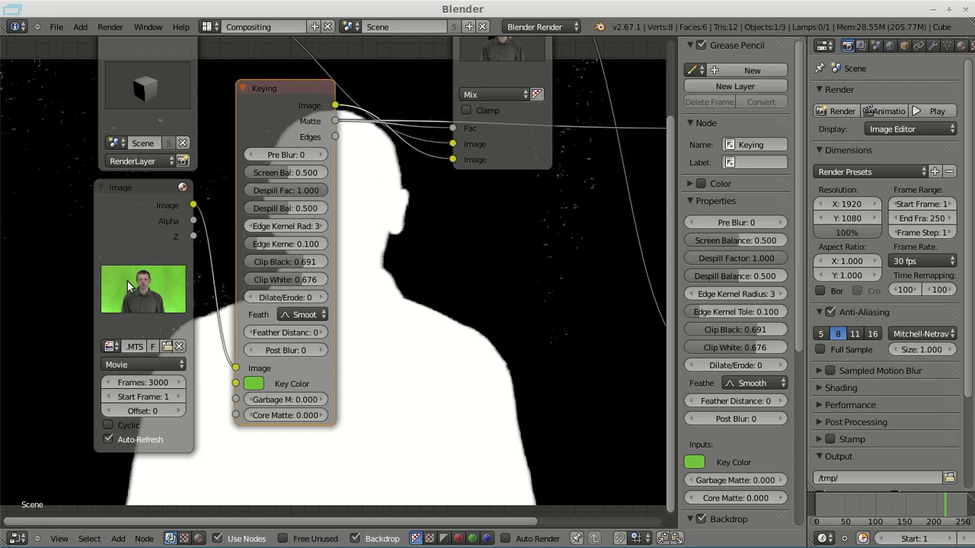
{"action": "left_click", "coordinate": [253, 383]}
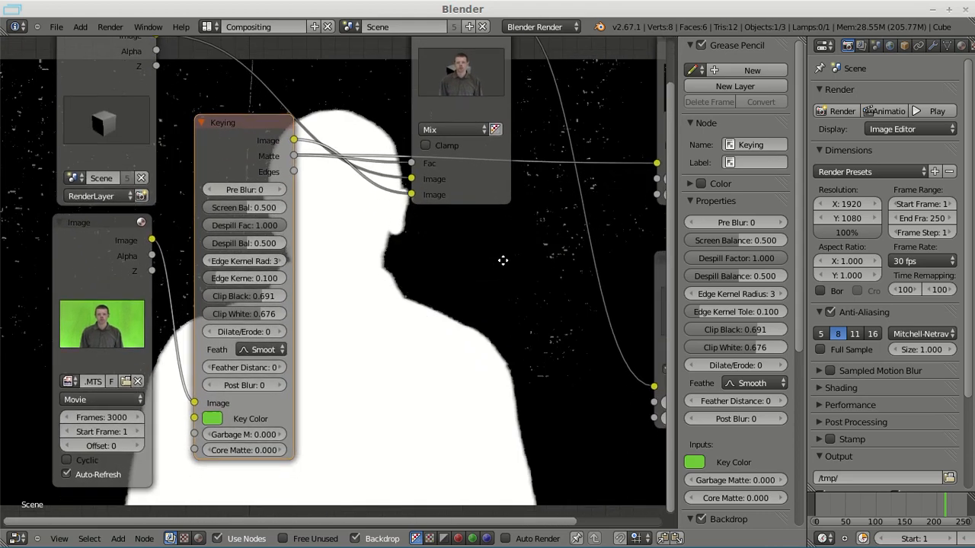
{"action": "scroll", "scroll_direction": "down", "scroll_amount": 3}
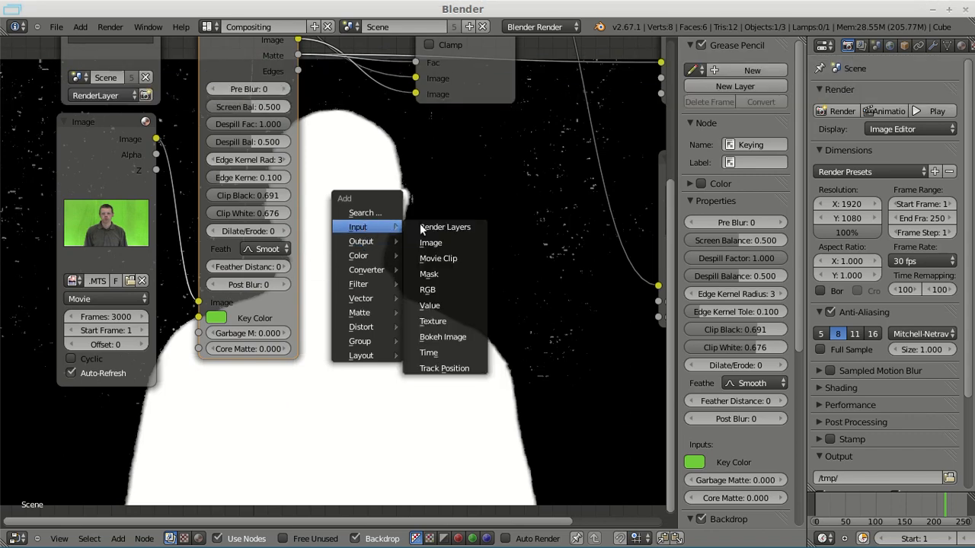
Add a Mask input node set to 'Mask' and feed it to the Keying garbage matte
{"action": "left_click", "coordinate": [429, 274]}
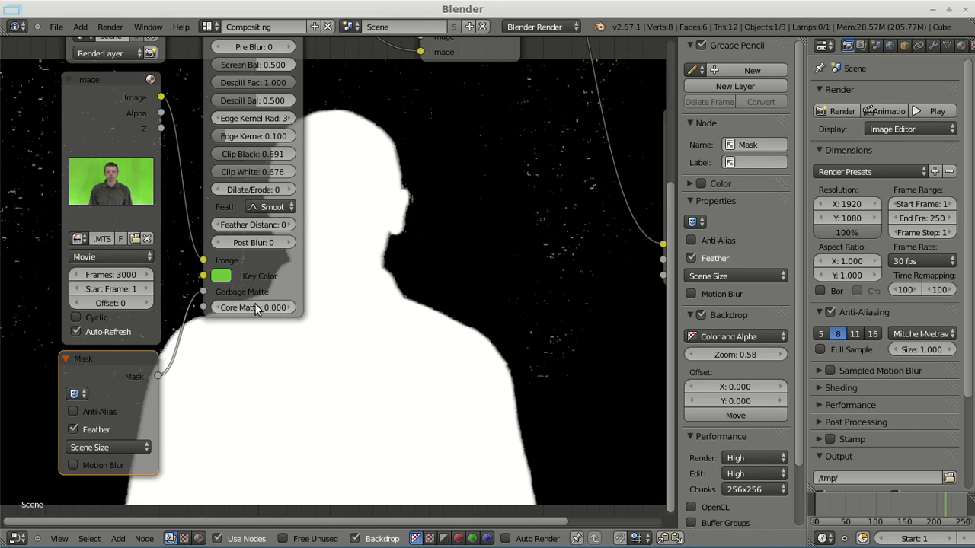
{"action": "mouse_move", "coordinate": [555, 291]}
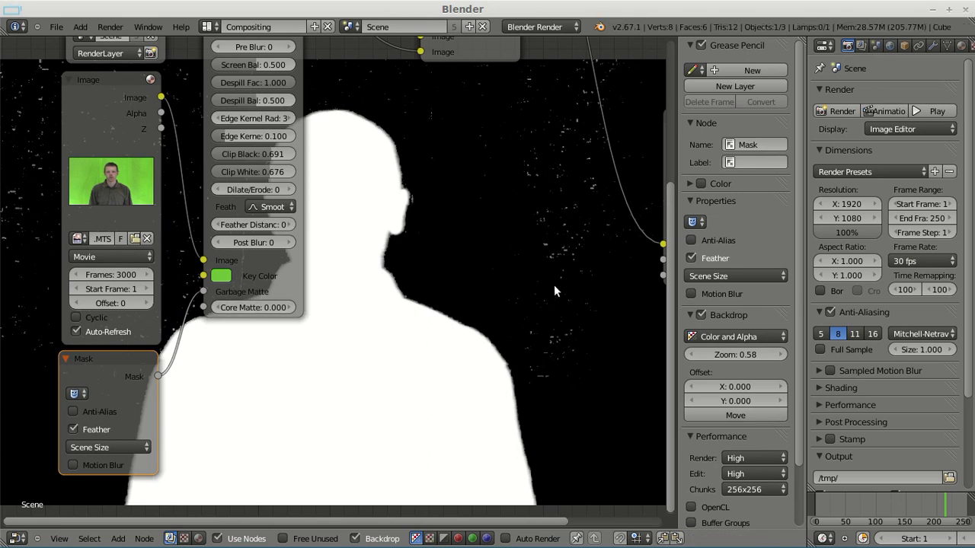
{"action": "mouse_move", "coordinate": [90, 393]}
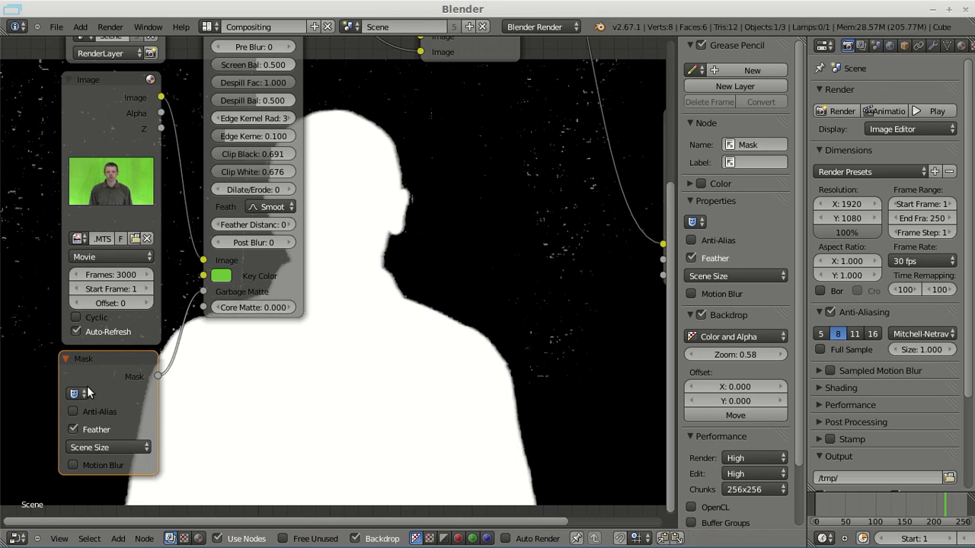
{"action": "left_click", "coordinate": [73, 394]}
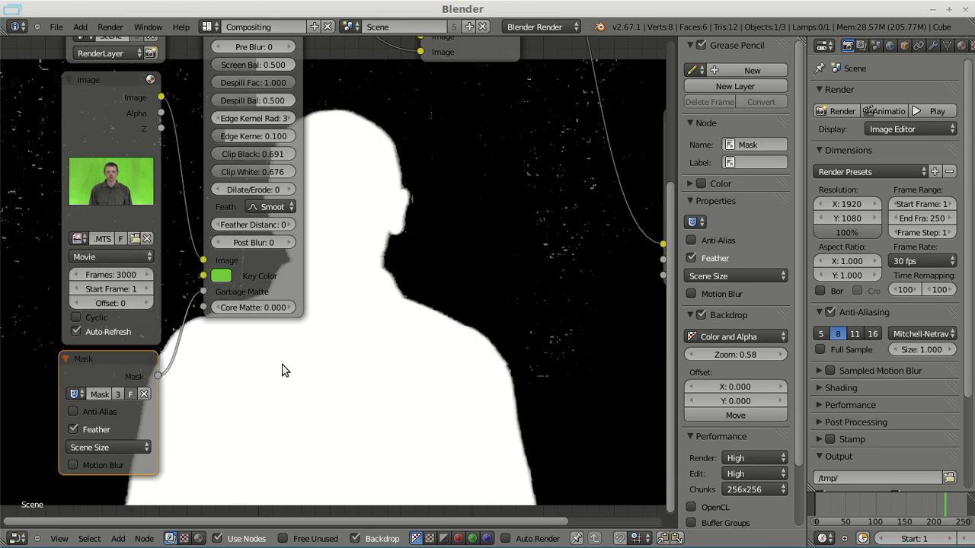
{"action": "mouse_move", "coordinate": [522, 272]}
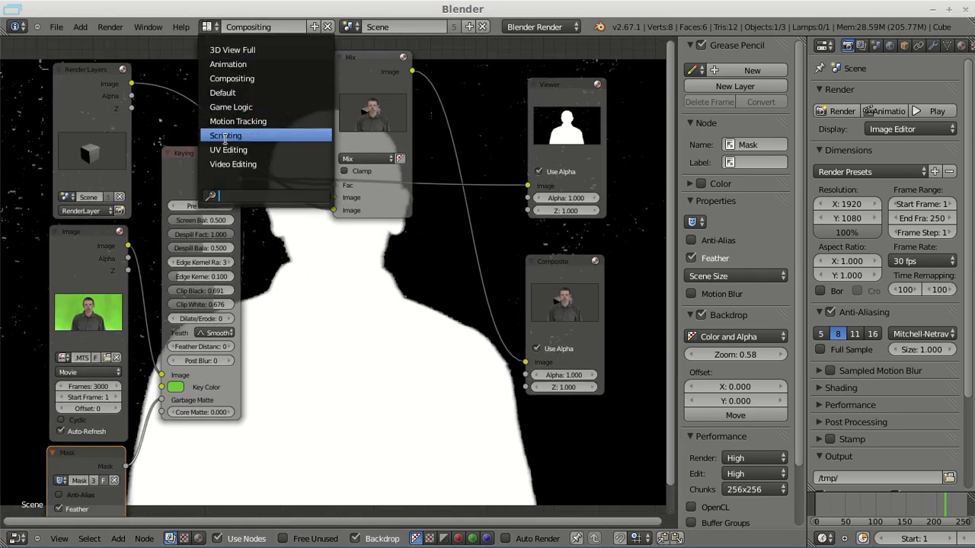
{"action": "mouse_move", "coordinate": [238, 121]}
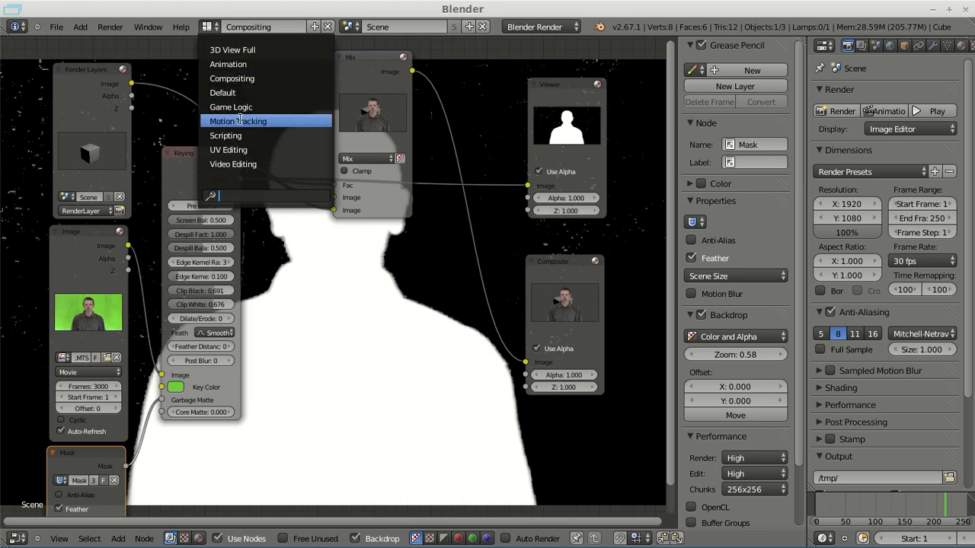
In Motion Tracking, pull the mask points in around the man's head, neck and right shoulder
{"action": "left_click", "coordinate": [238, 121]}
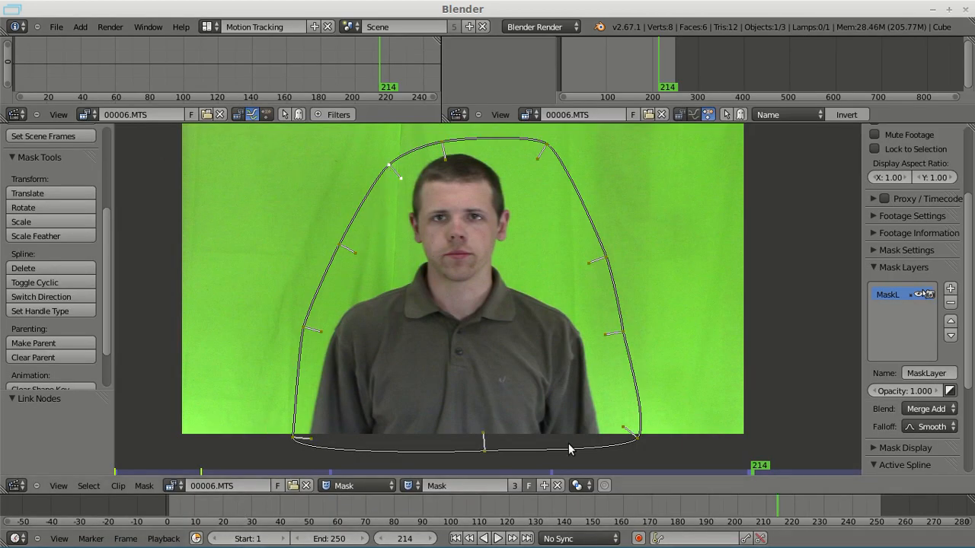
{"action": "mouse_move", "coordinate": [362, 217]}
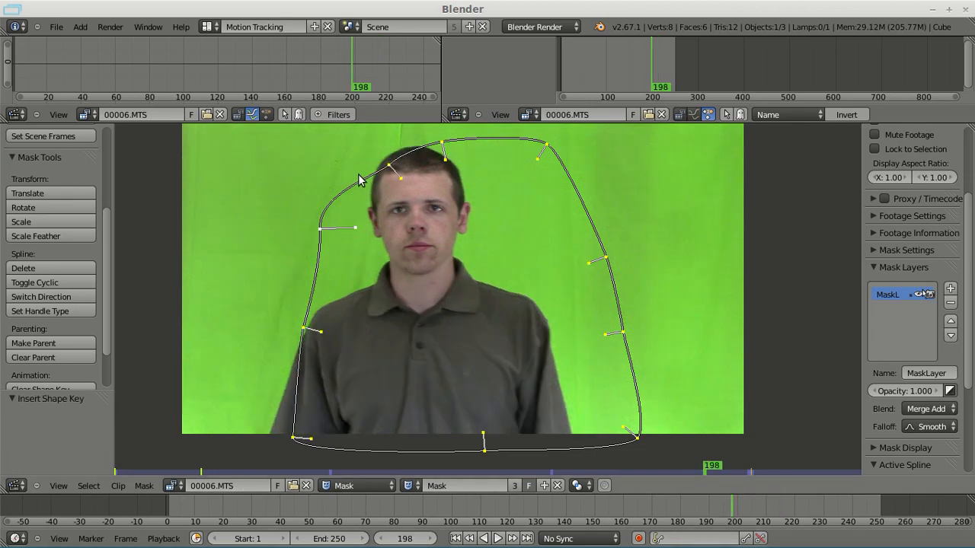
{"action": "left_click_drag", "start_coordinate": [362, 180], "coordinate": [453, 293]}
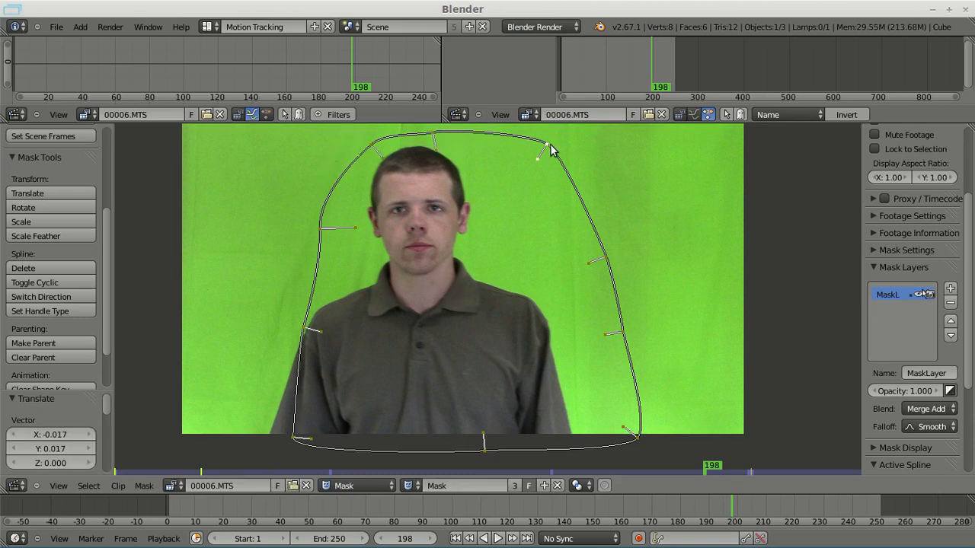
{"action": "left_click_drag", "start_coordinate": [548, 149], "coordinate": [518, 263]}
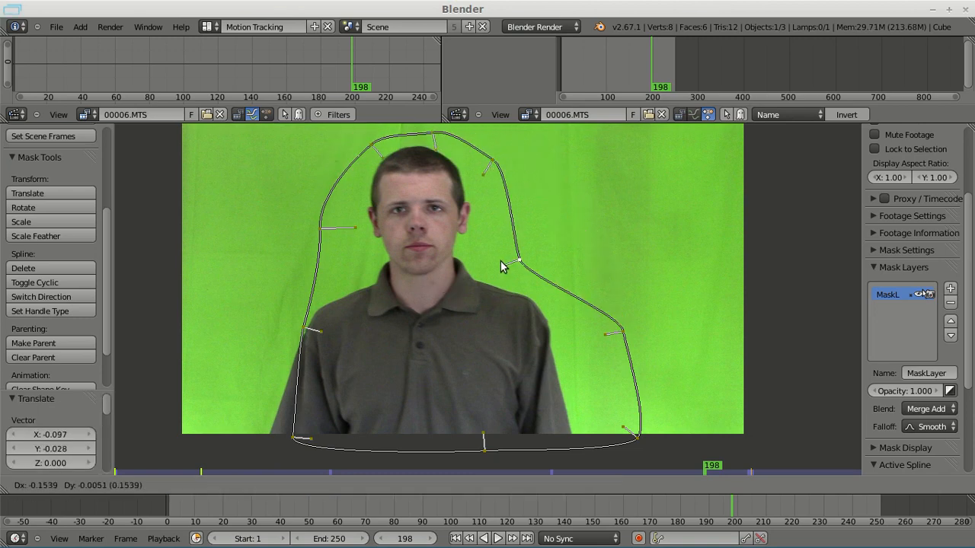
{"action": "left_click_drag", "start_coordinate": [518, 263], "coordinate": [563, 314]}
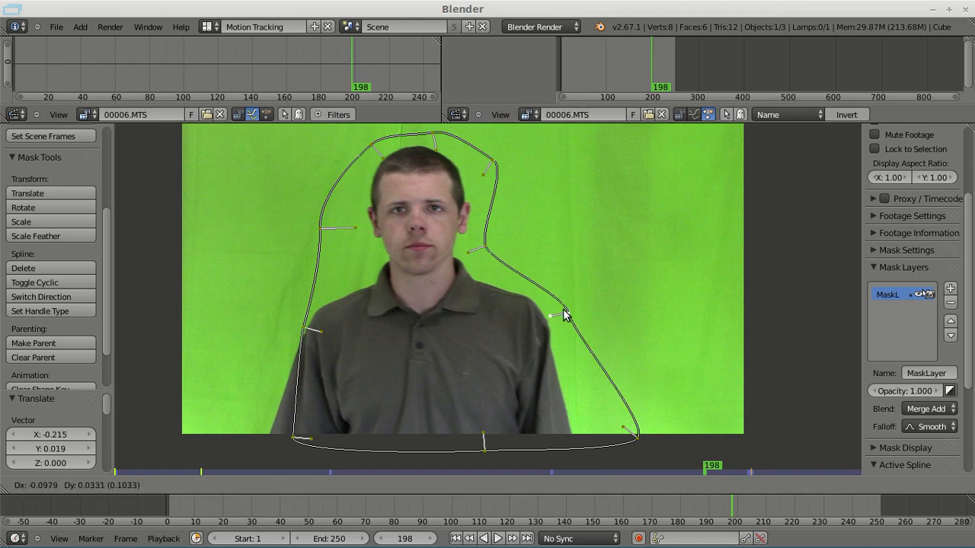
{"action": "left_click_drag", "start_coordinate": [565, 315], "coordinate": [590, 445]}
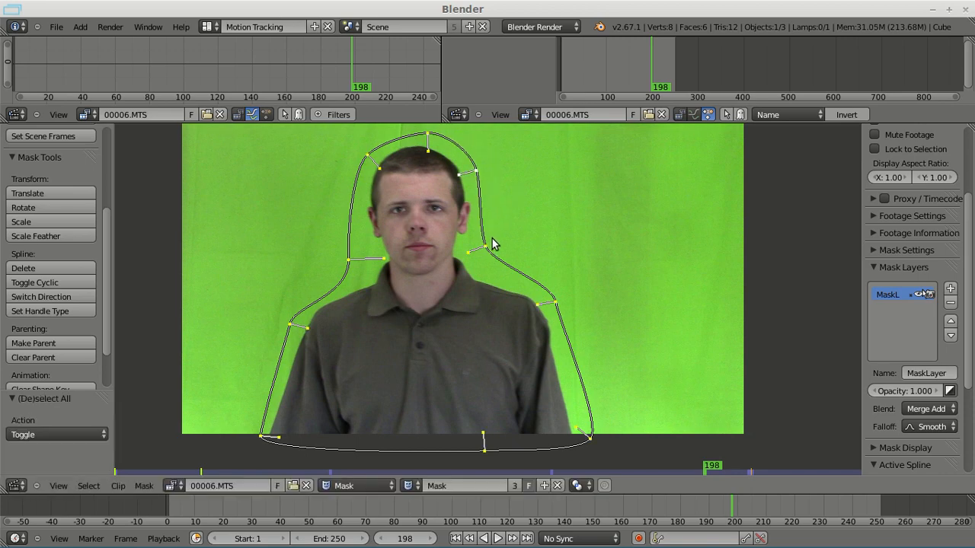
{"action": "mouse_move", "coordinate": [373, 275]}
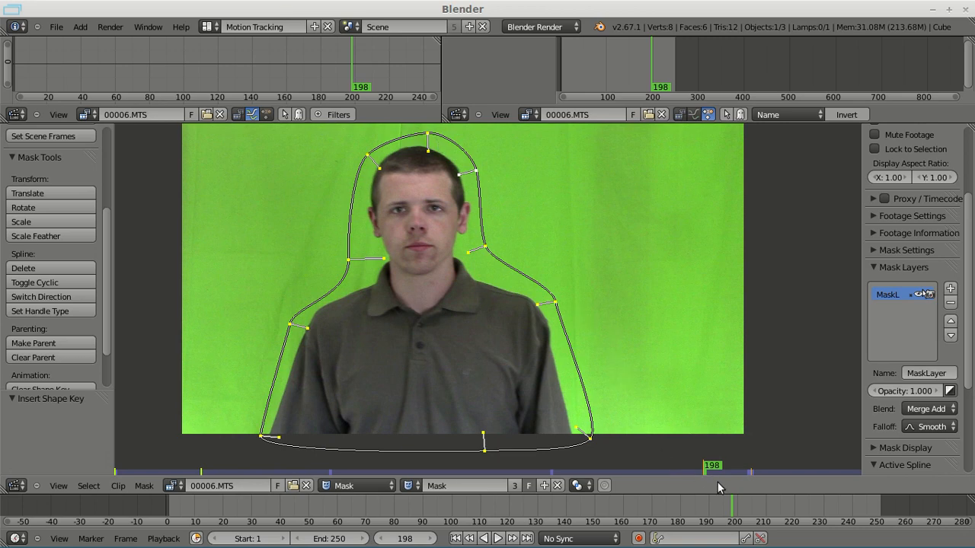
{"action": "mouse_move", "coordinate": [491, 271]}
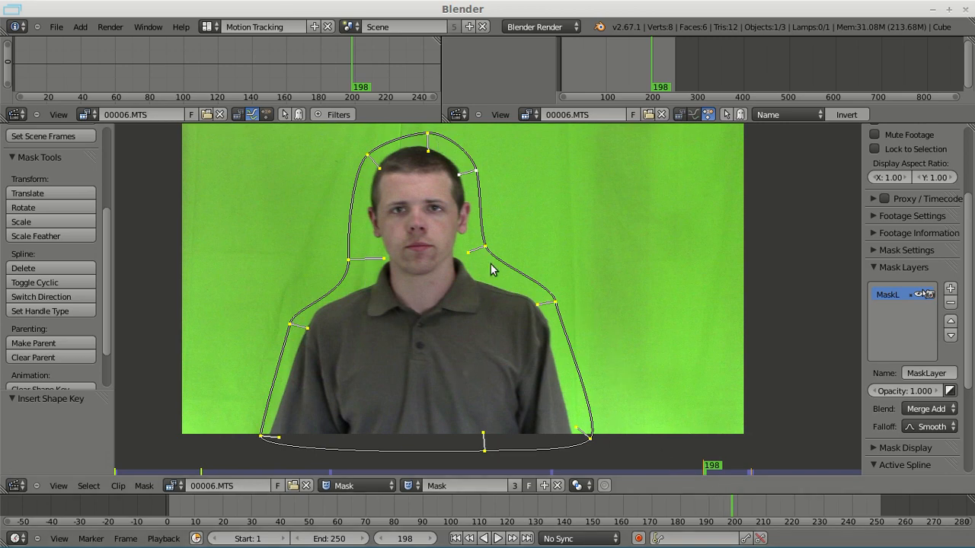
{"action": "mouse_move", "coordinate": [517, 259]}
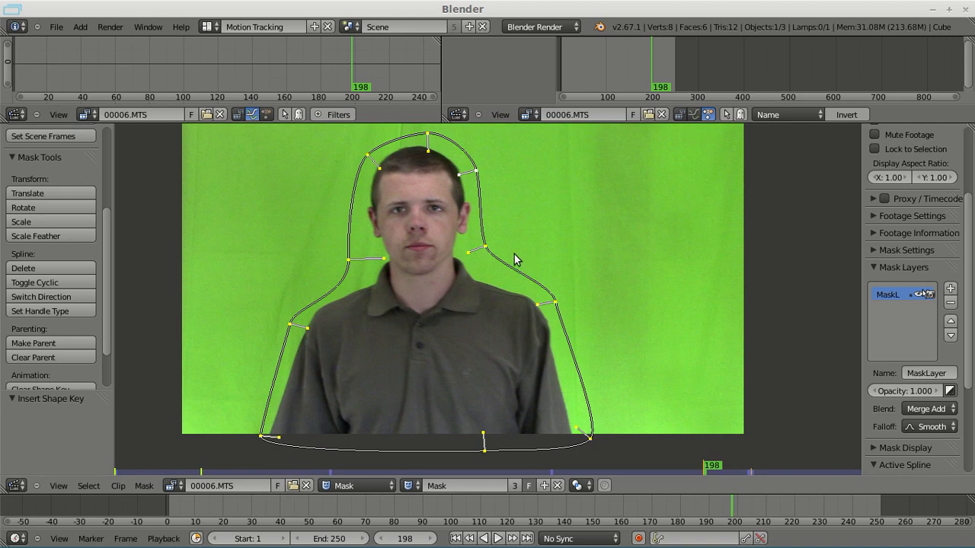
{"action": "mouse_move", "coordinate": [495, 171]}
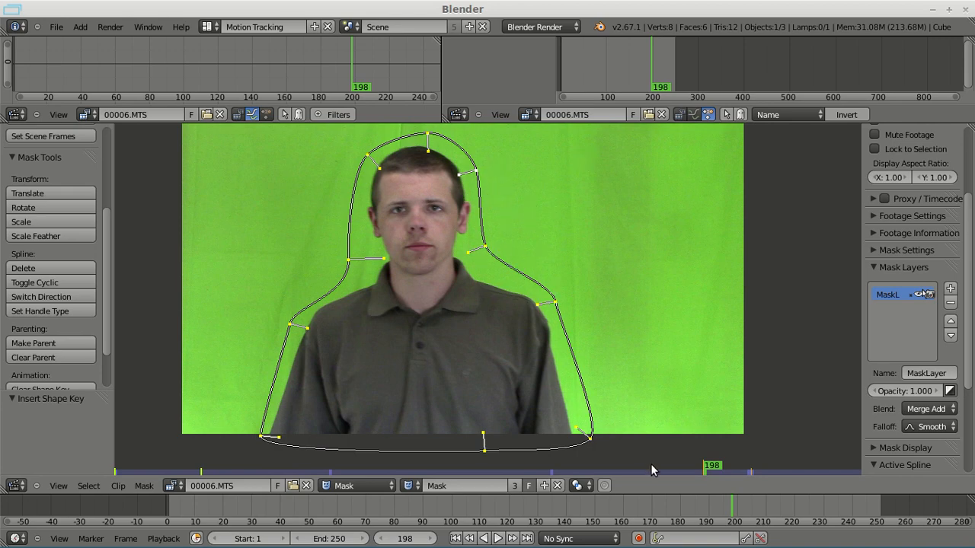
{"action": "mouse_move", "coordinate": [472, 276]}
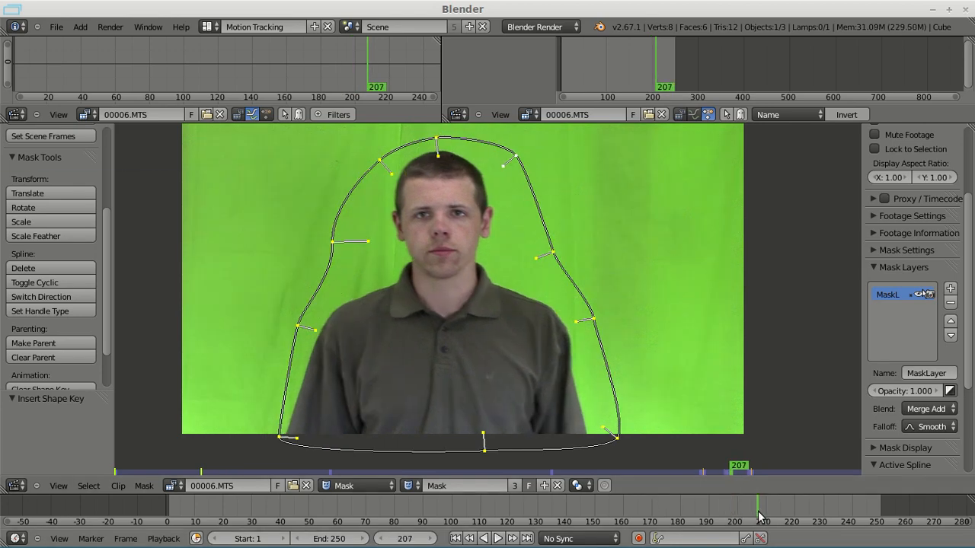
{"action": "left_click", "coordinate": [751, 504]}
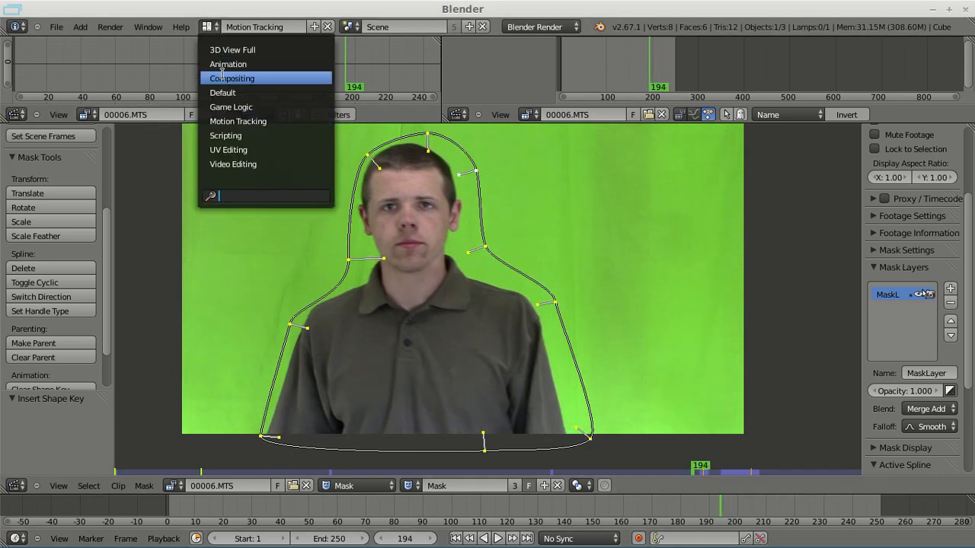
Switch to the Compositing layout and view the Keying node's Matte output in the backdrop
{"action": "left_click", "coordinate": [232, 77]}
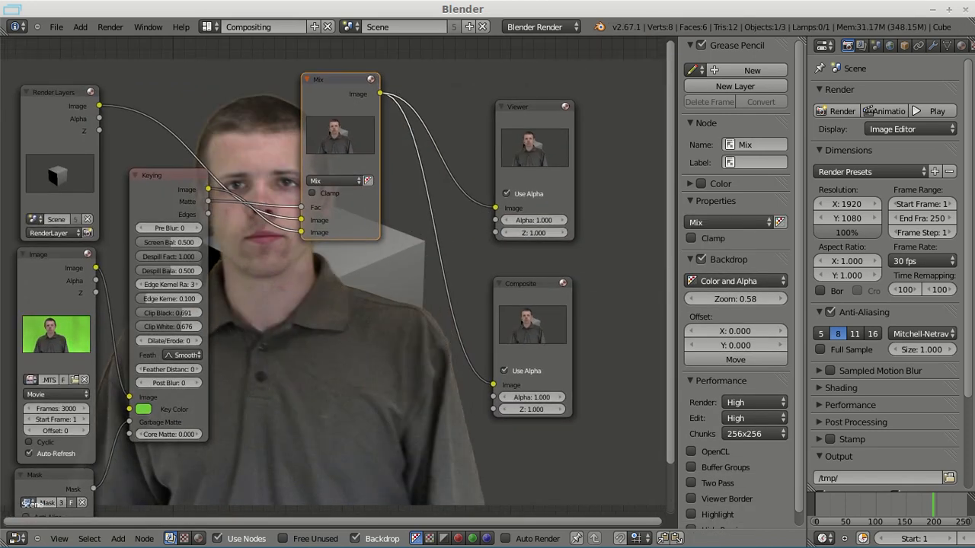
{"action": "left_click", "coordinate": [151, 175]}
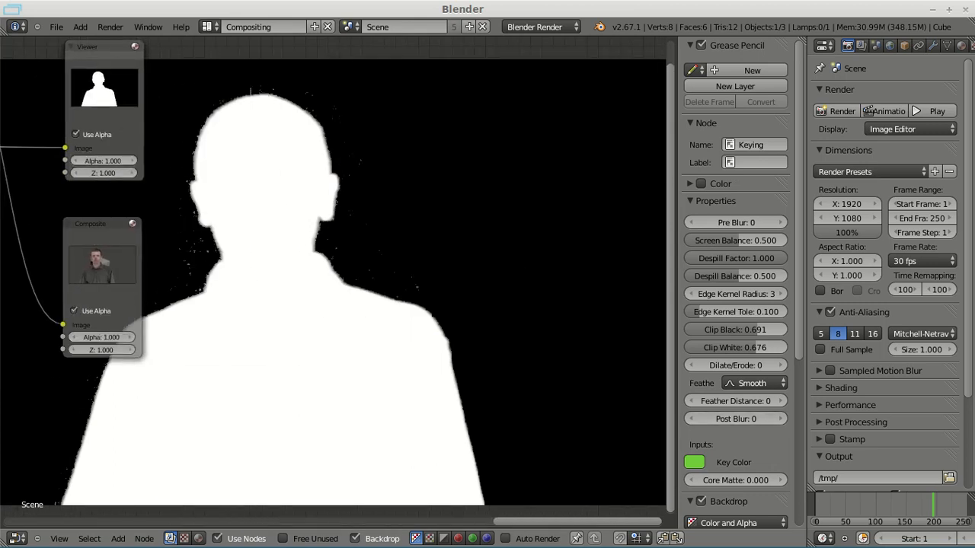
Set the Keying node's Pre Blur to 2 and show the Image output composited over the cube render
{"action": "left_click", "coordinate": [768, 222]}
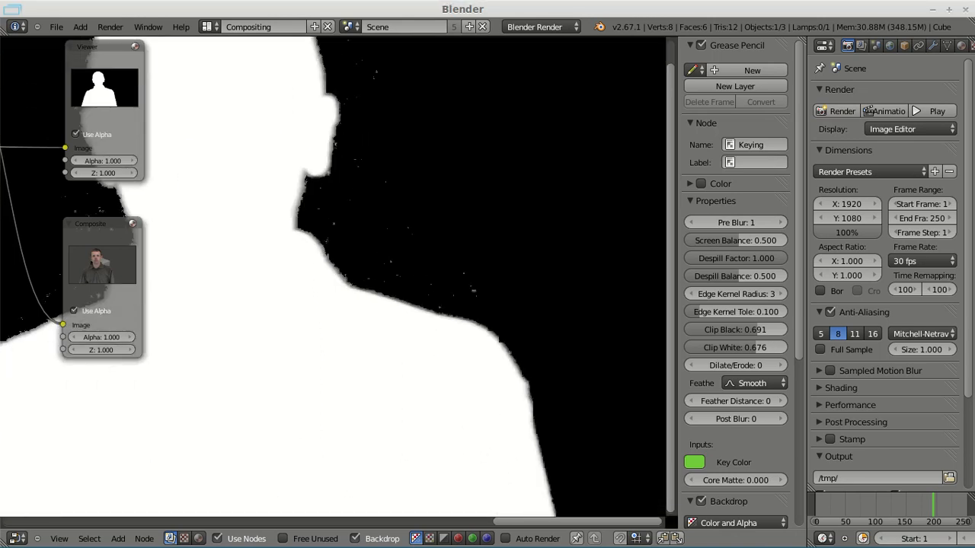
{"action": "scroll", "scroll_direction": "down", "scroll_amount": 3}
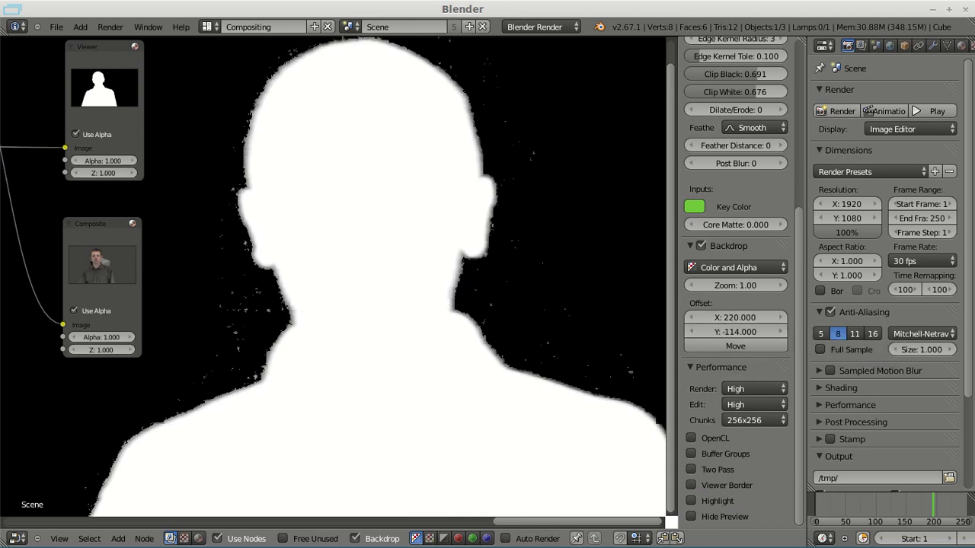
{"action": "scroll", "scroll_direction": "up", "scroll_amount": 3}
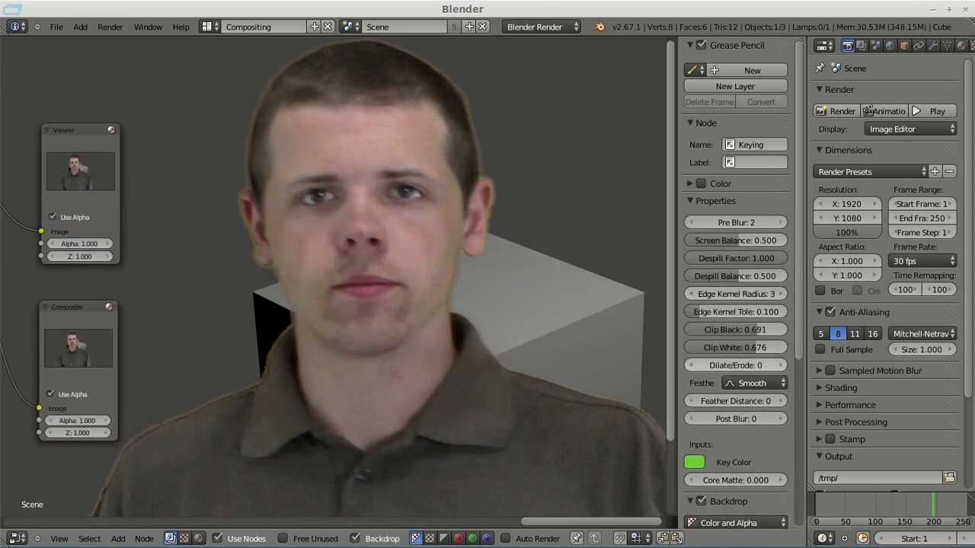
Set the Keying node's Dilate/Erode to -4 and Feather Distance to -2
{"action": "left_click", "coordinate": [693, 365]}
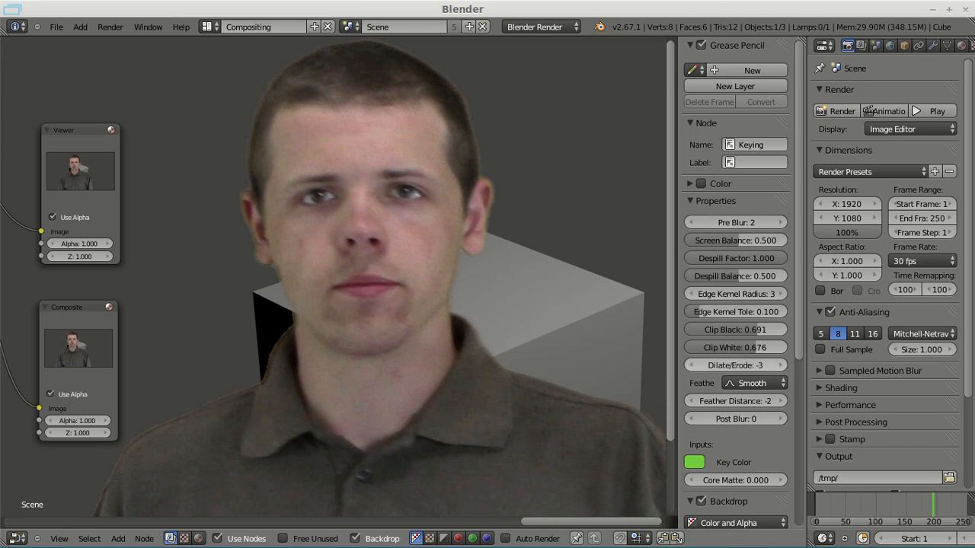
{"action": "left_click", "coordinate": [693, 366]}
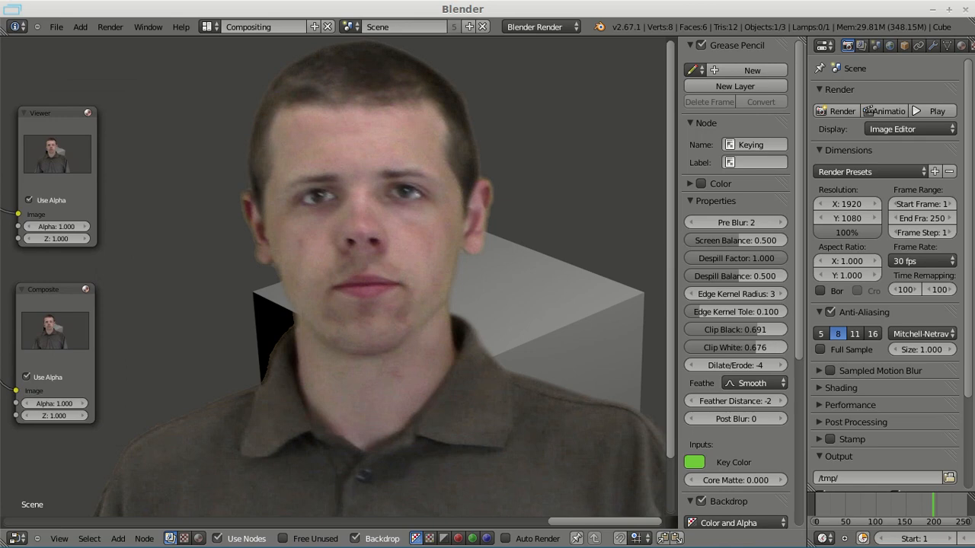
{"action": "scroll", "scroll_direction": "down", "scroll_amount": 3}
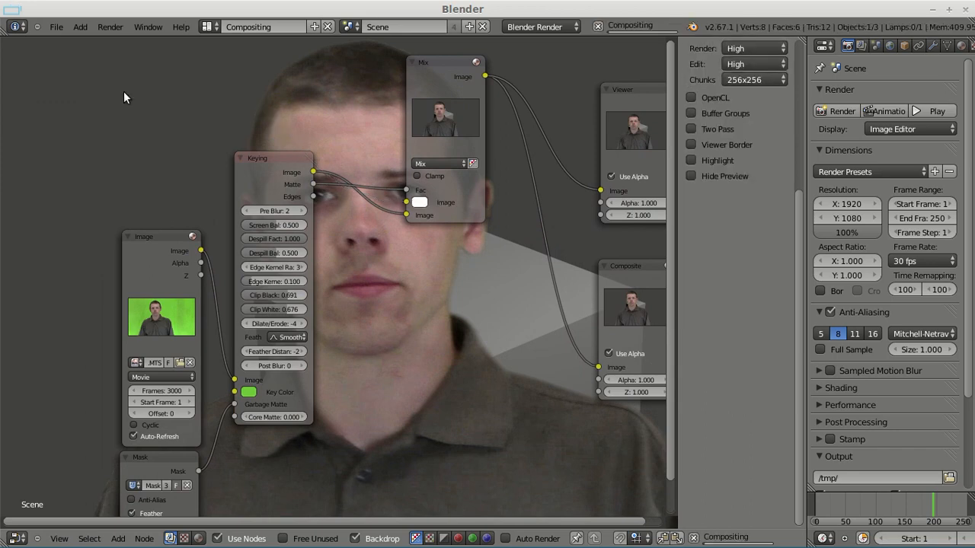
Add an Input > Image node to the graph for the wood-texture background
{"action": "left_click", "coordinate": [118, 539]}
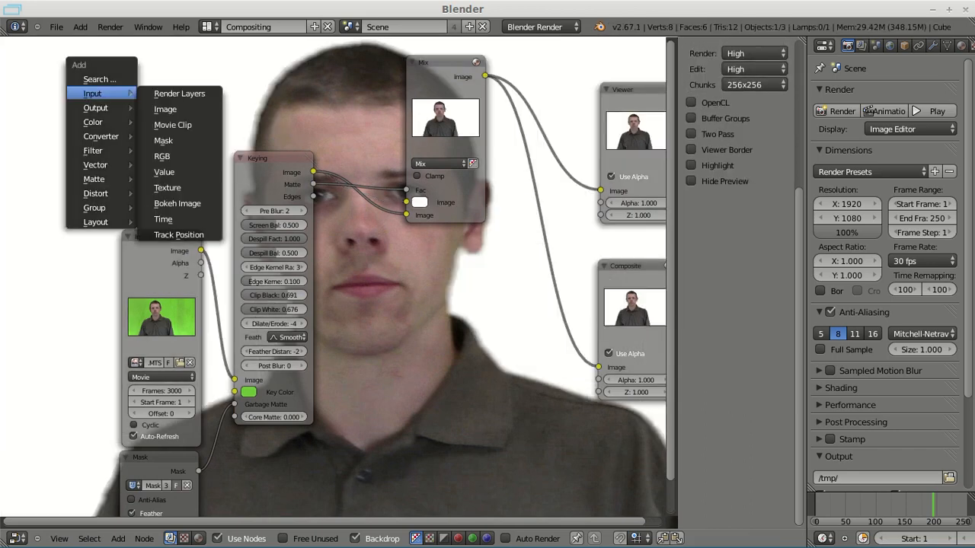
{"action": "left_click", "coordinate": [165, 109]}
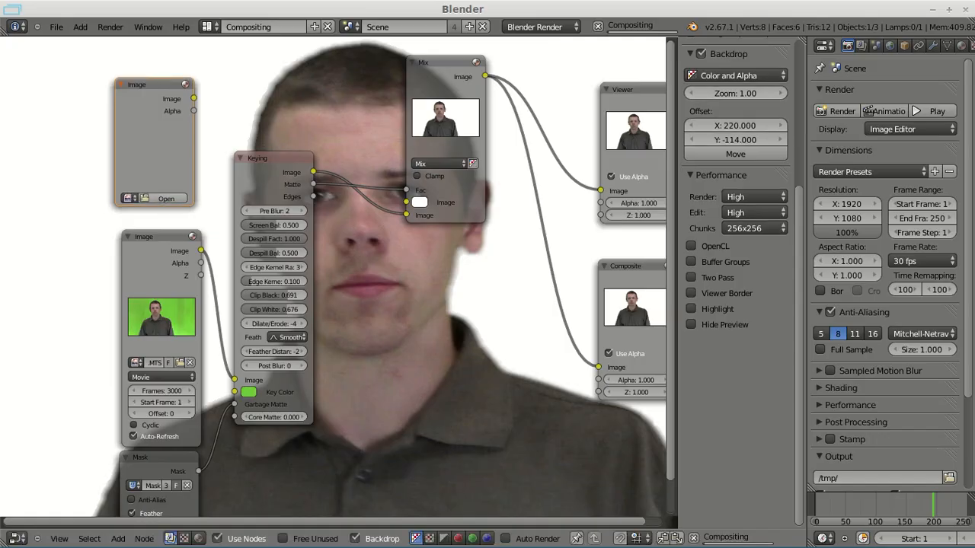
{"action": "left_click", "coordinate": [166, 199]}
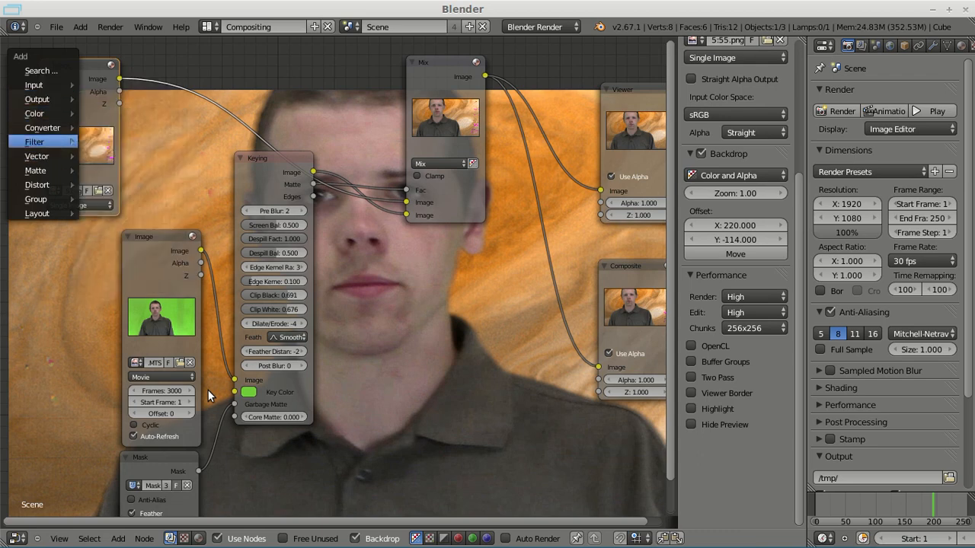
Insert a Distort > Scale node between the background Image and Mix nodes
{"action": "left_click", "coordinate": [37, 184]}
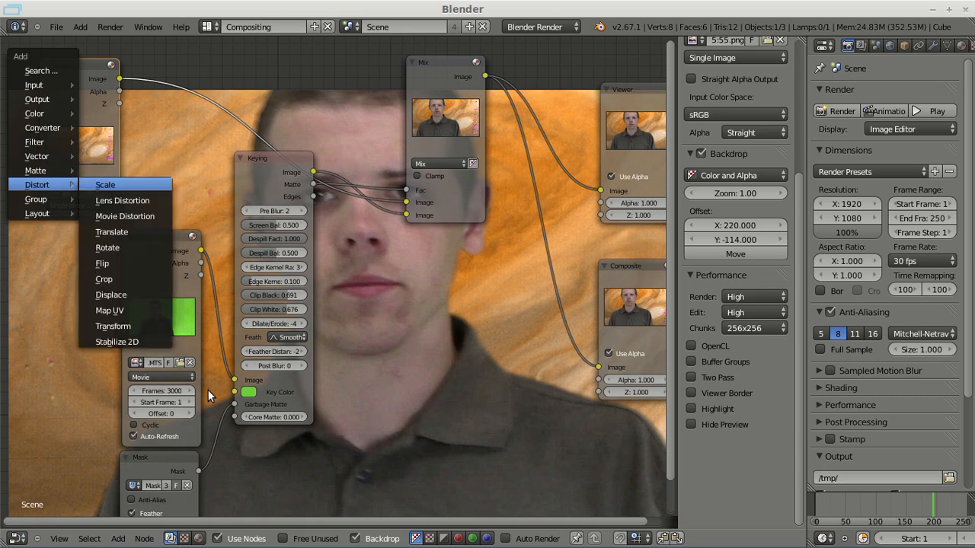
{"action": "left_click", "coordinate": [106, 184]}
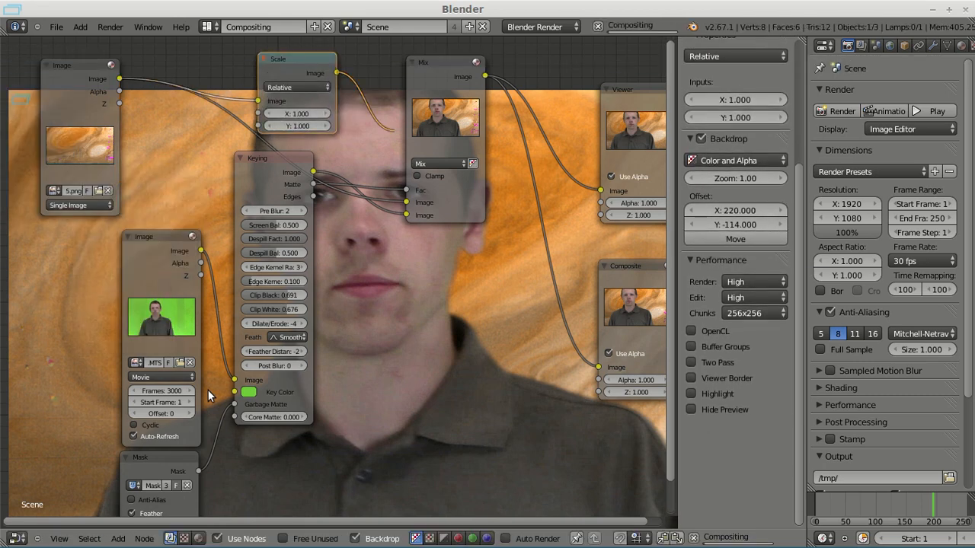
{"action": "left_click", "coordinate": [298, 87]}
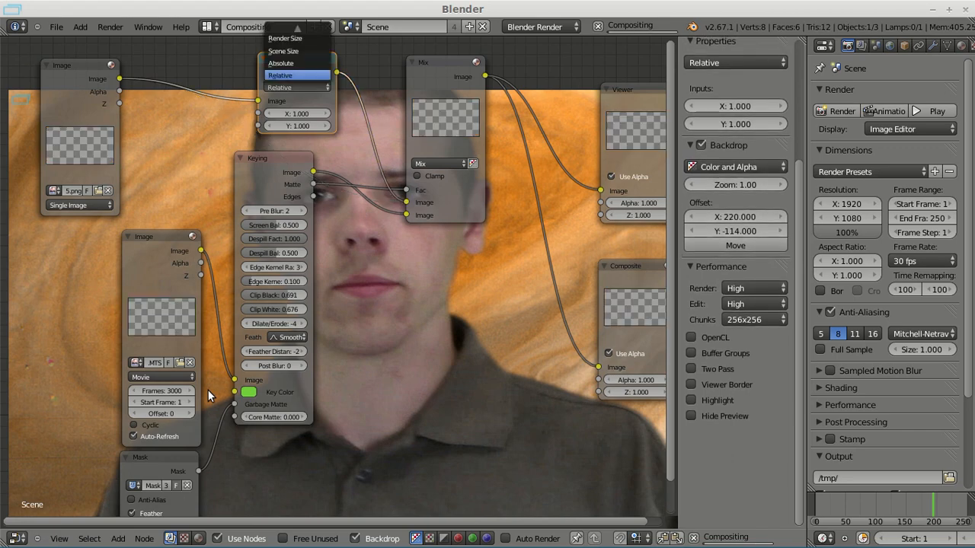